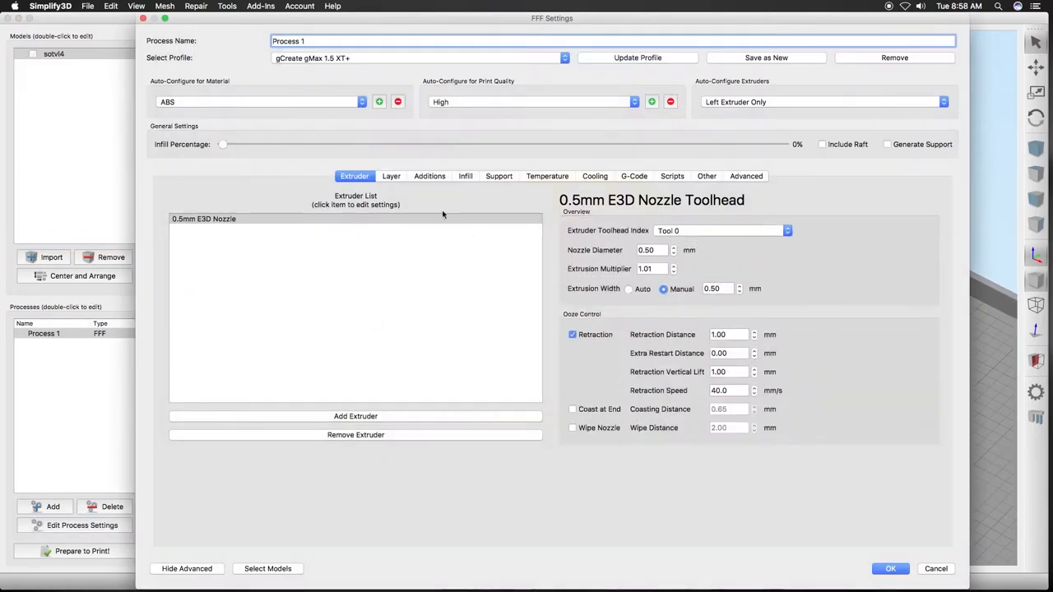
Review Process 1's layer, skirt, infill, support, temperature, cooling and speed settings.
left_click(391, 175)
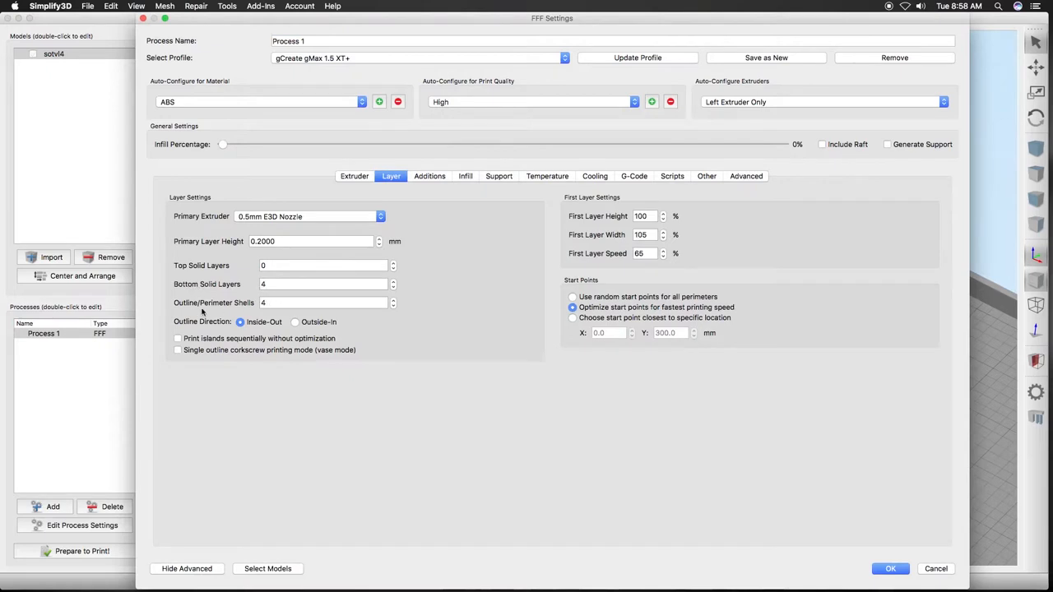
mouse_move(329, 352)
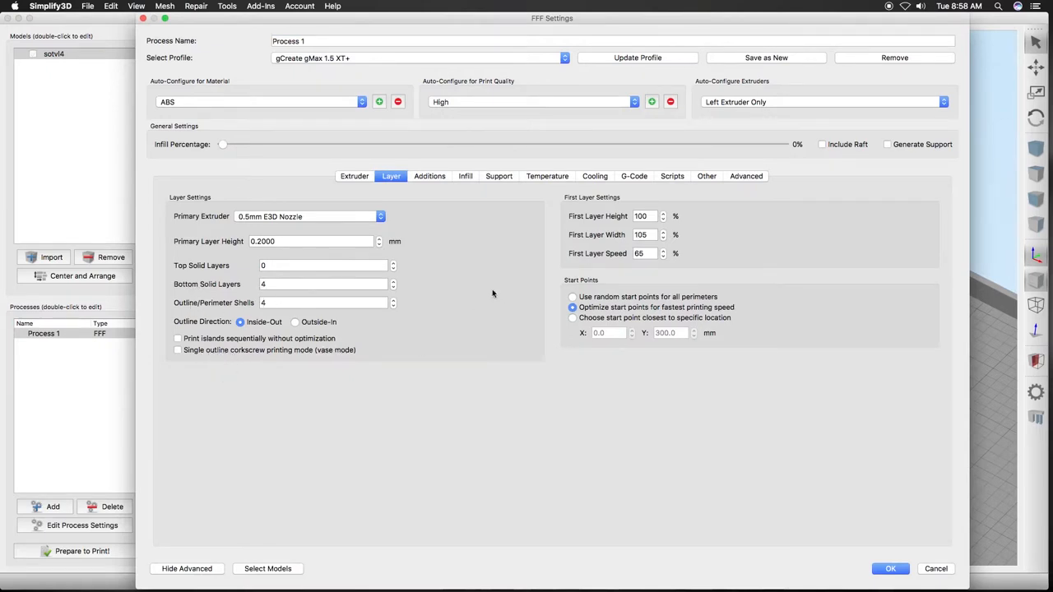
left_click(430, 175)
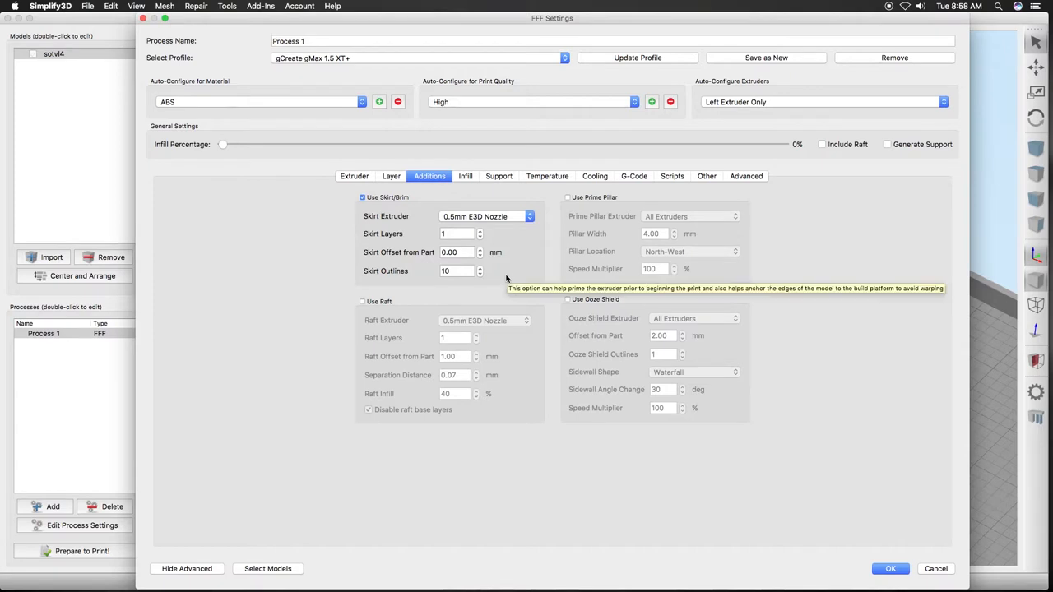
mouse_move(481, 301)
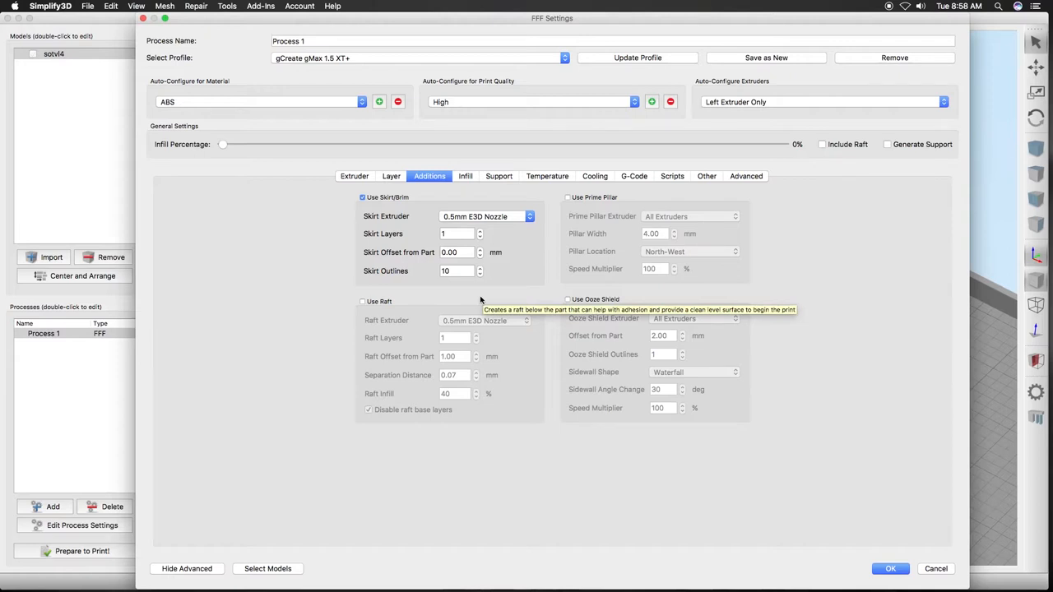
mouse_move(482, 301)
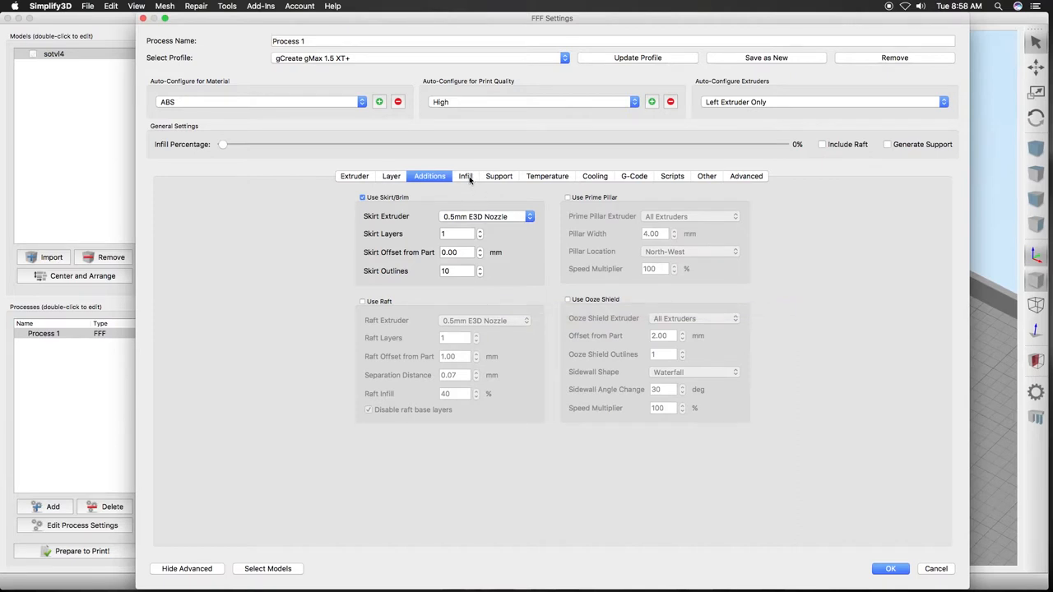
left_click(465, 176)
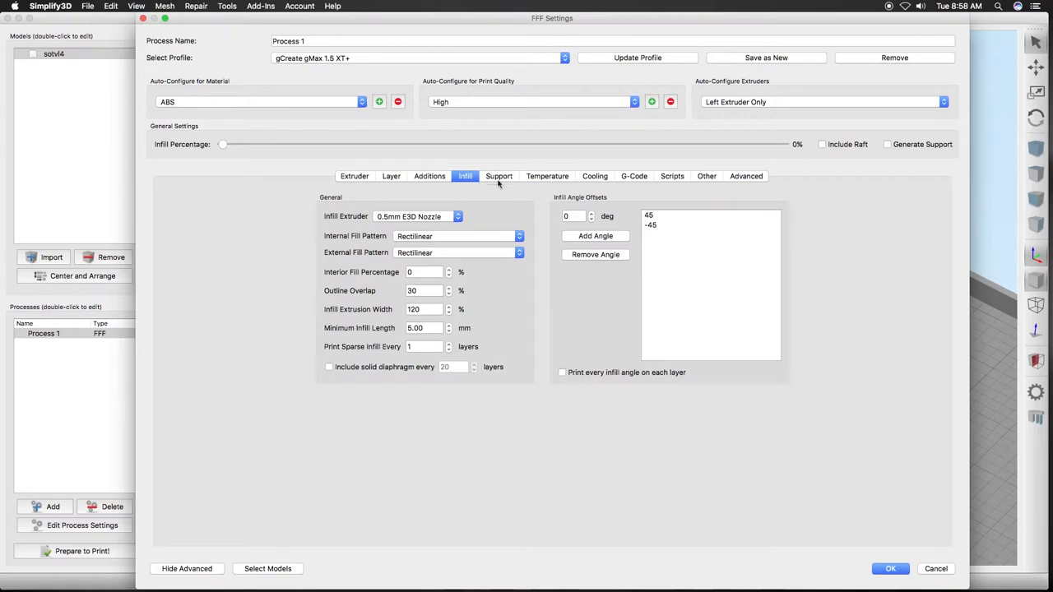
left_click(499, 177)
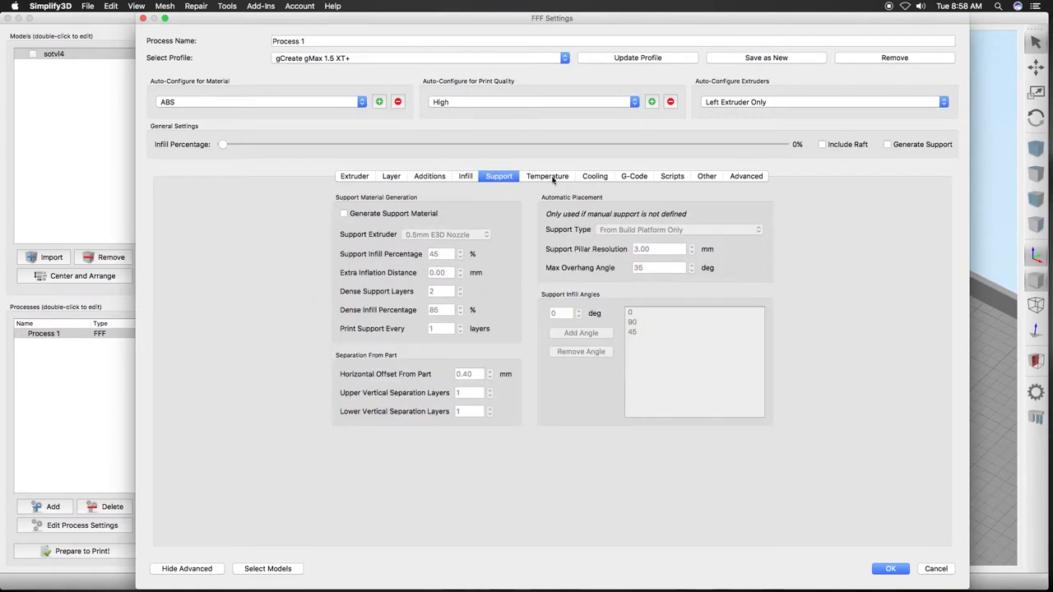
left_click(547, 175)
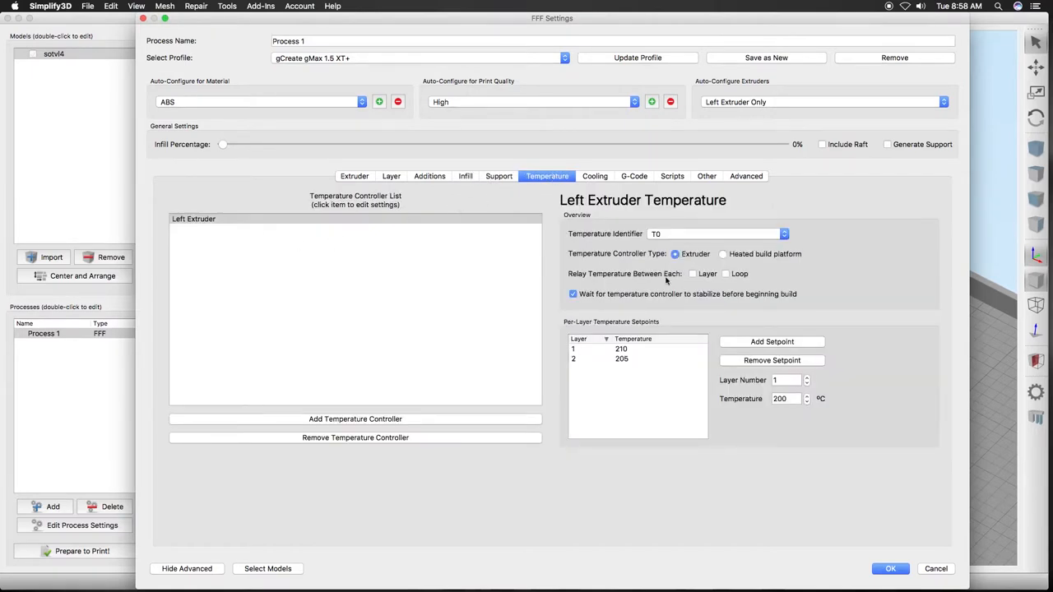
left_click(594, 175)
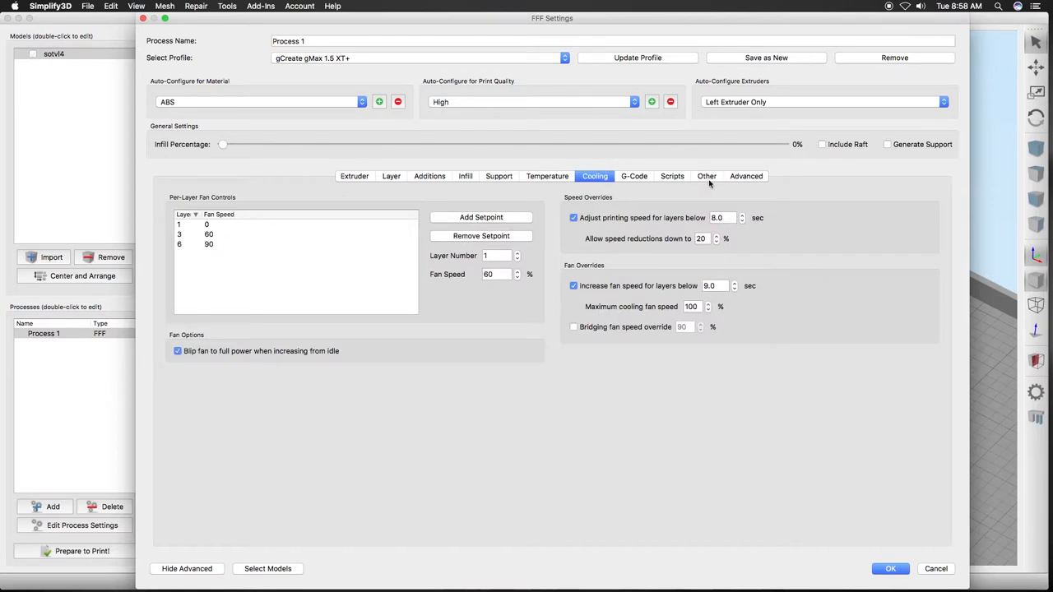
left_click(707, 175)
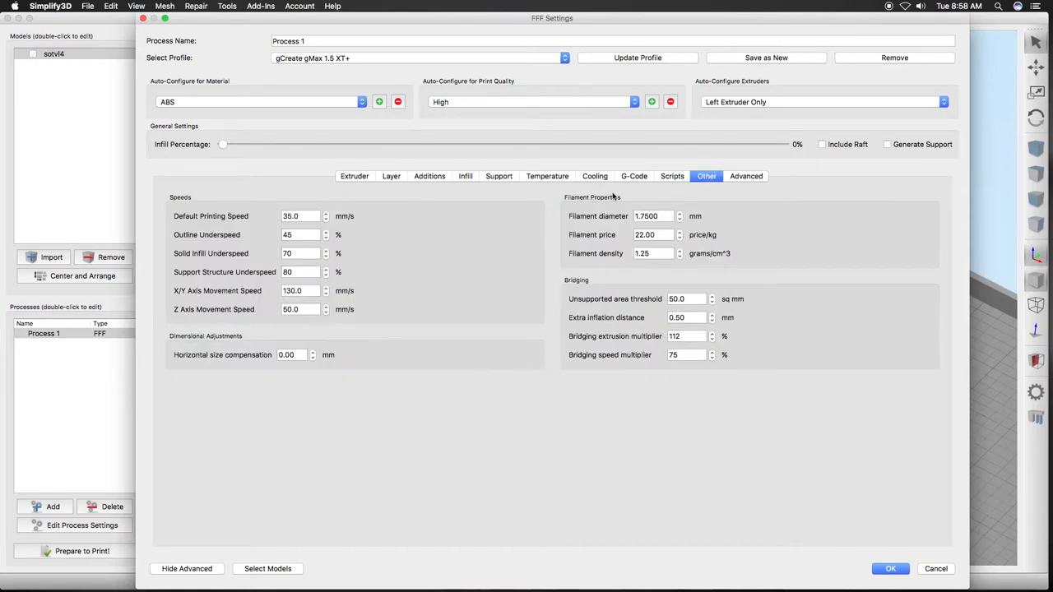
mouse_move(724, 482)
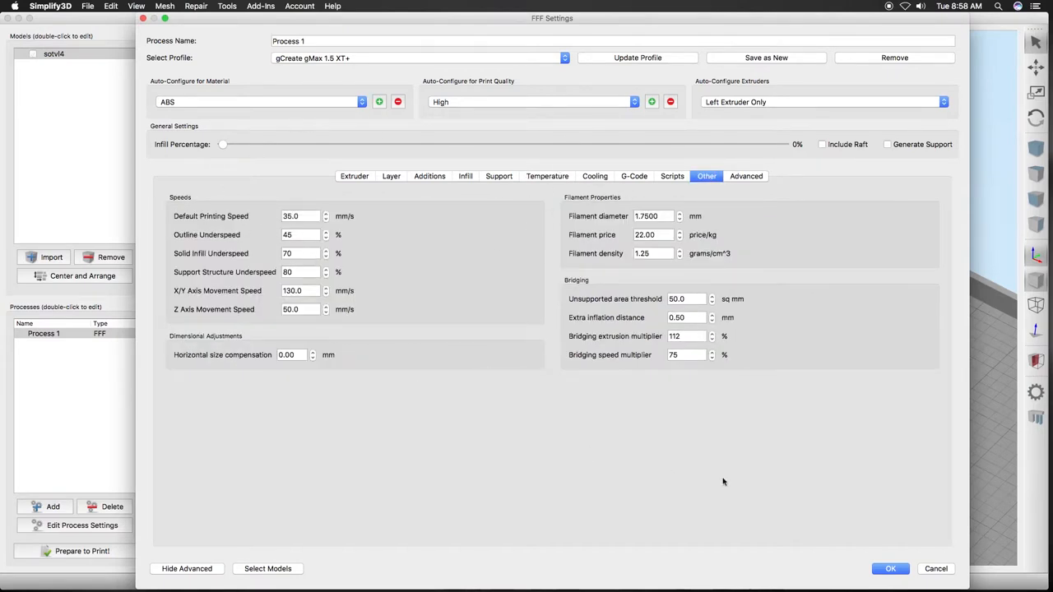
mouse_move(658, 380)
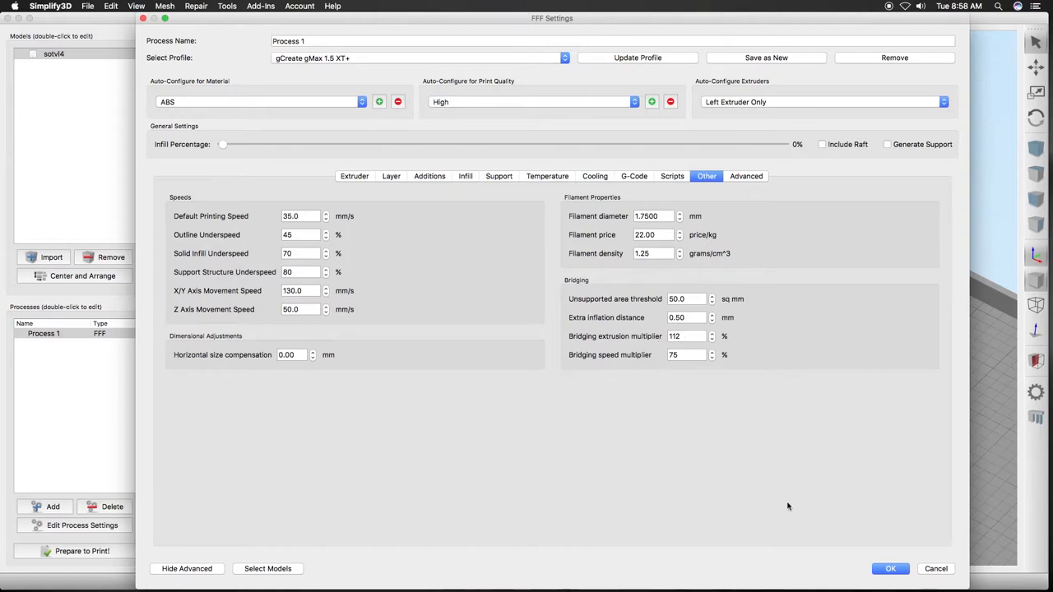
Slice the vase with Process 1, previewing a 7 h 53 min, 76.7 g print, then exit preview.
left_click(890, 568)
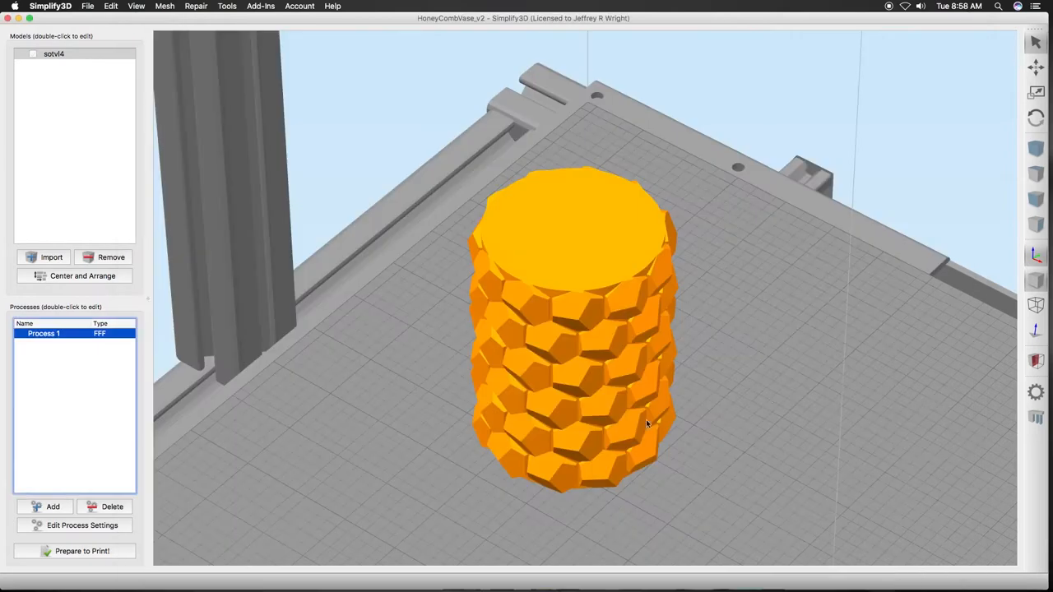
left_click(82, 552)
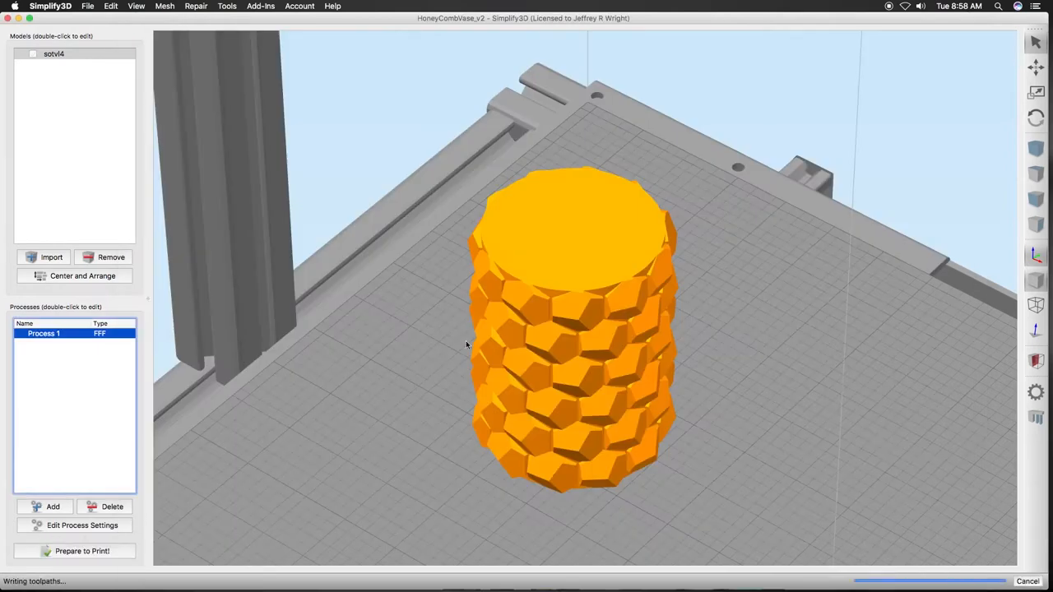
left_click(81, 551)
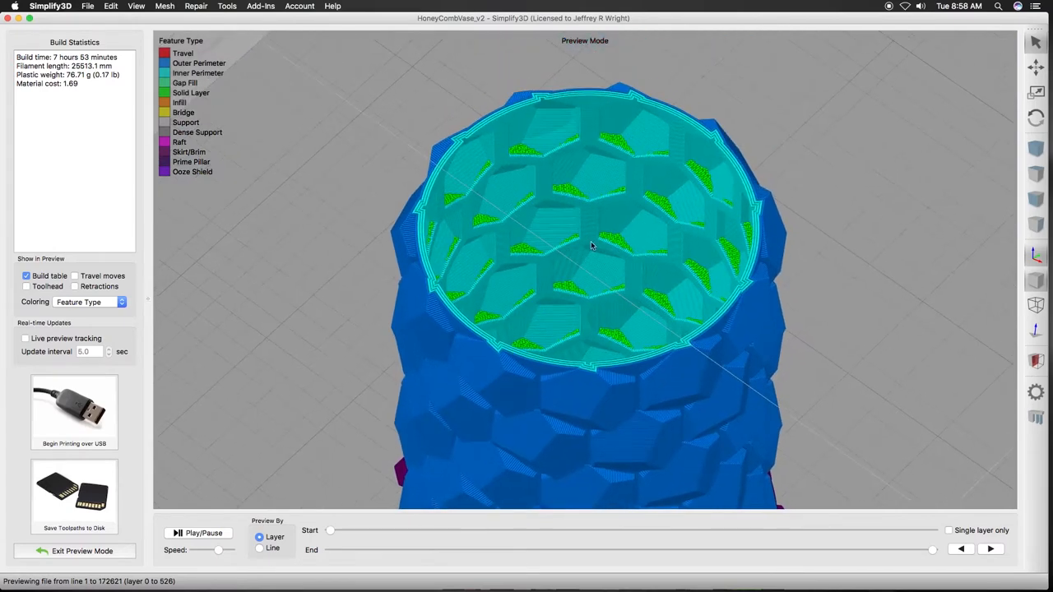
mouse_move(613, 199)
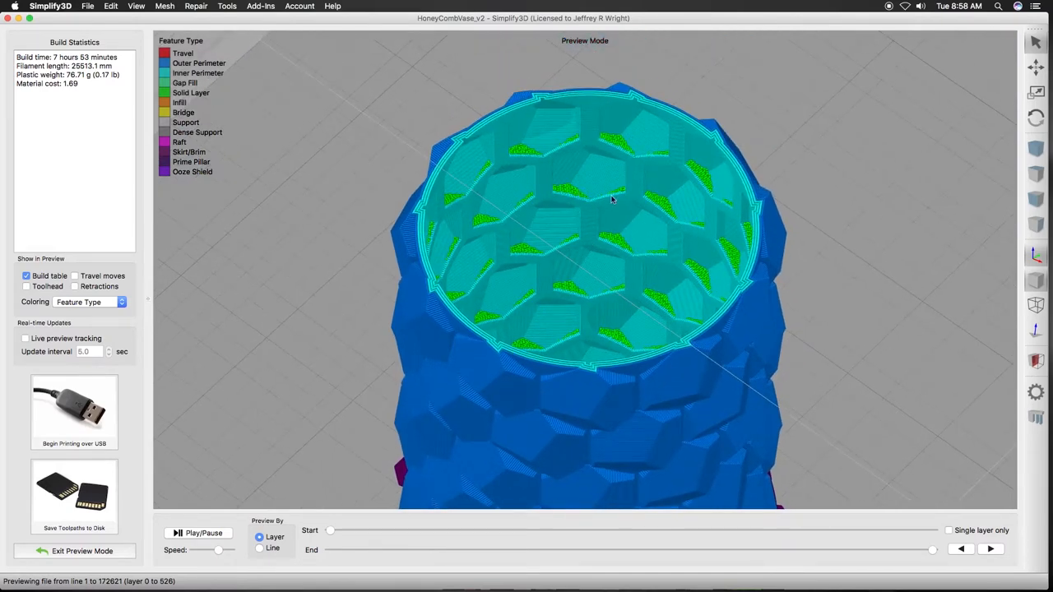
mouse_move(575, 195)
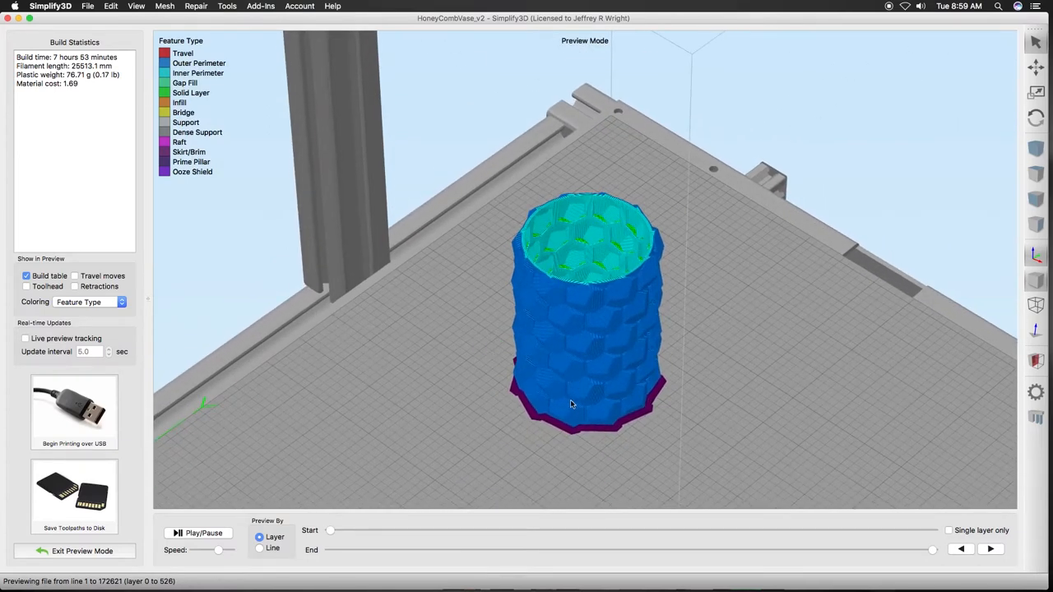
left_click(82, 551)
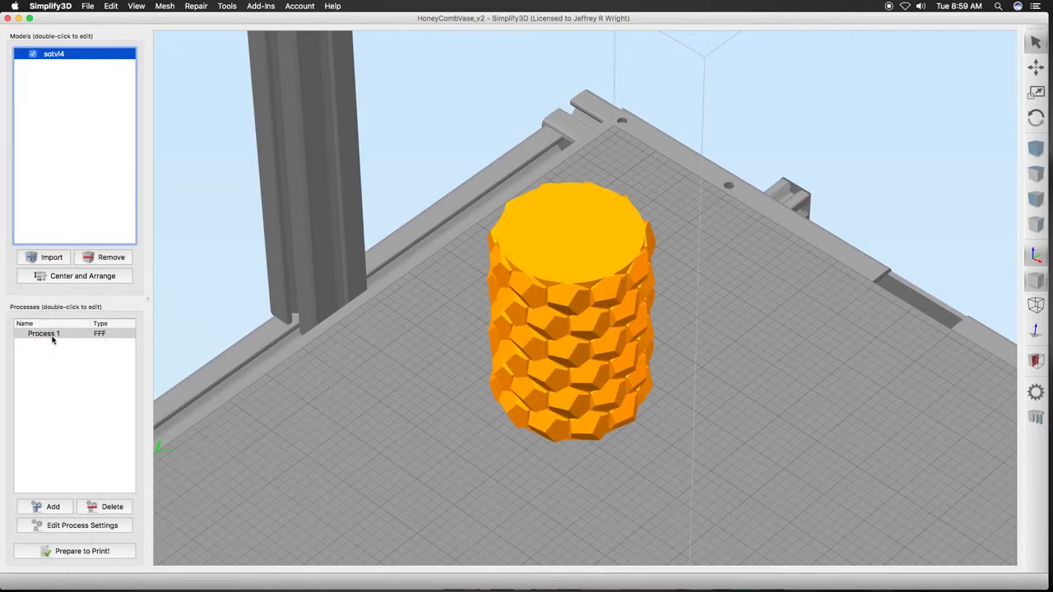
Rename Process 1 to 'Base' and check its layer settings.
double_click(44, 334)
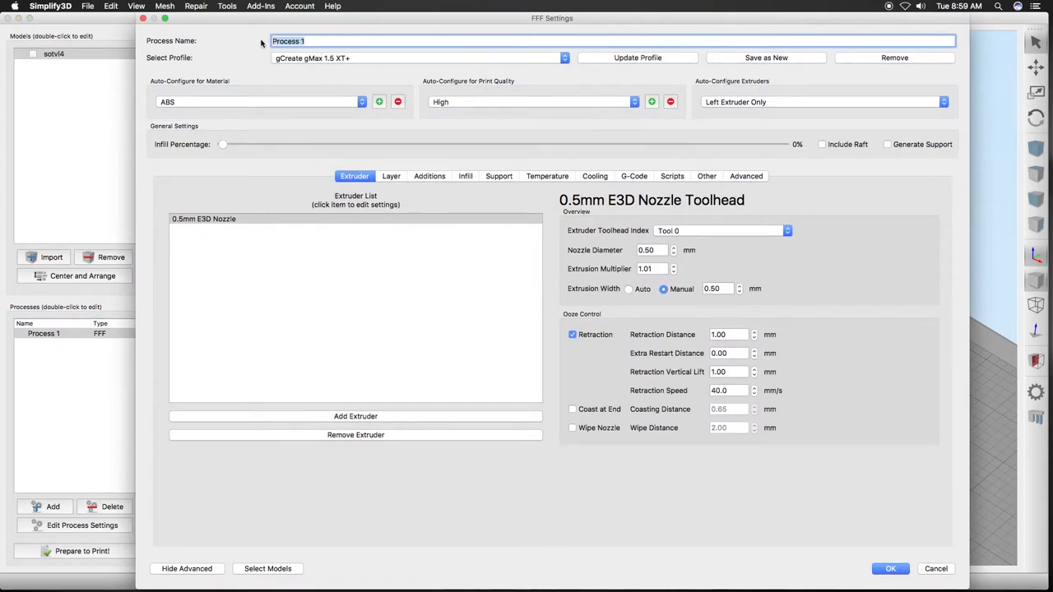
type("Base")
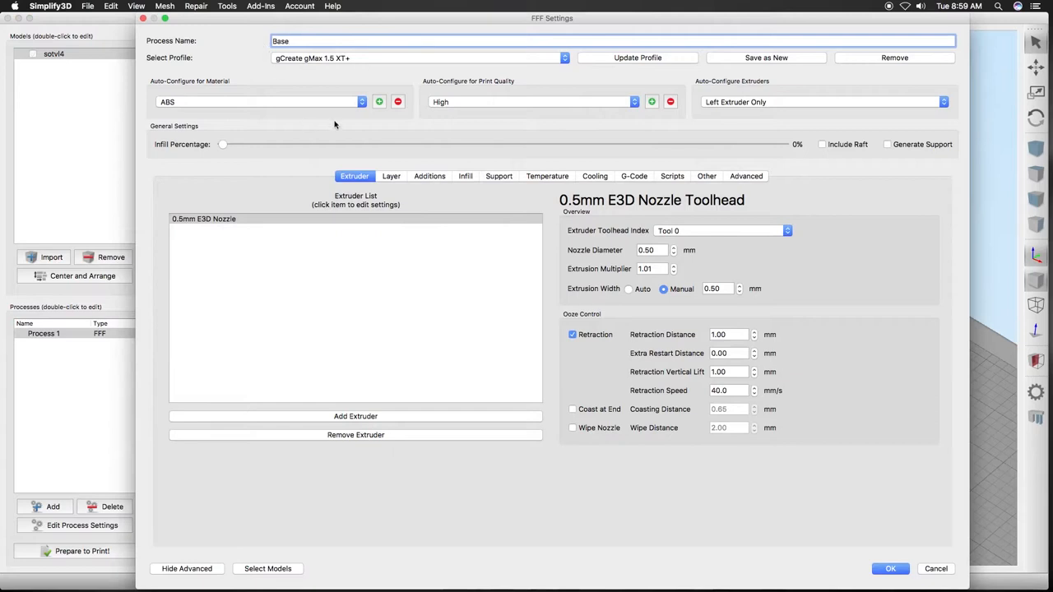
left_click(746, 176)
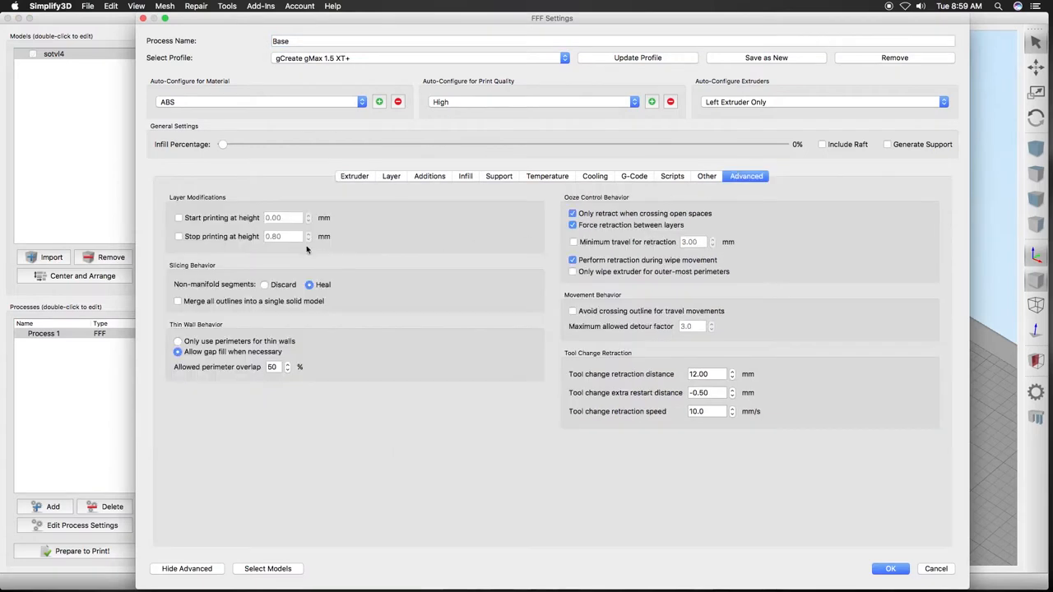
left_click(391, 175)
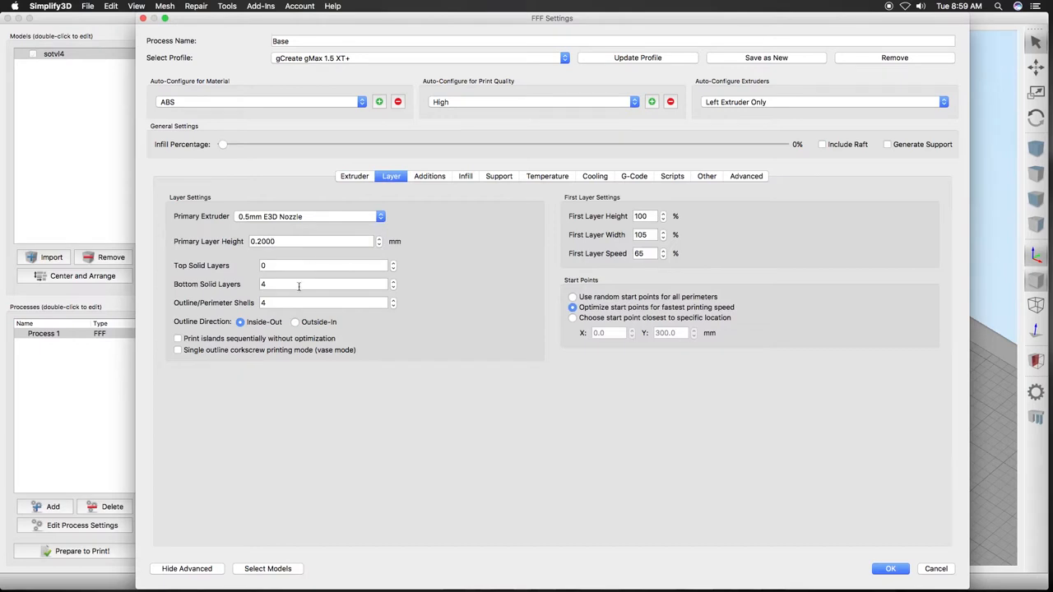
mouse_move(501, 299)
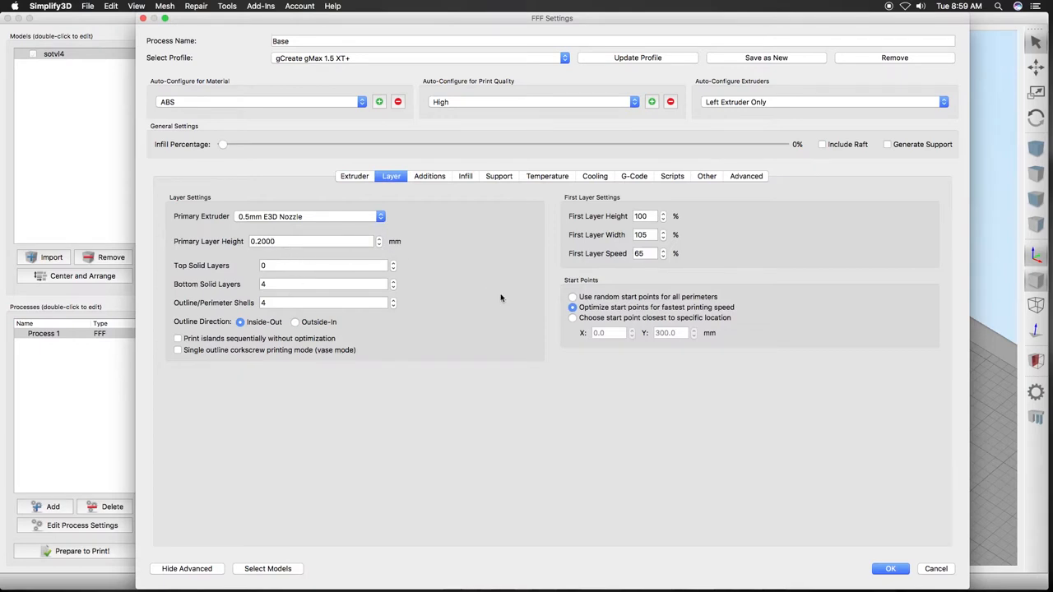
Make the Base process stop printing at 0.80 mm height and save it.
left_click(745, 175)
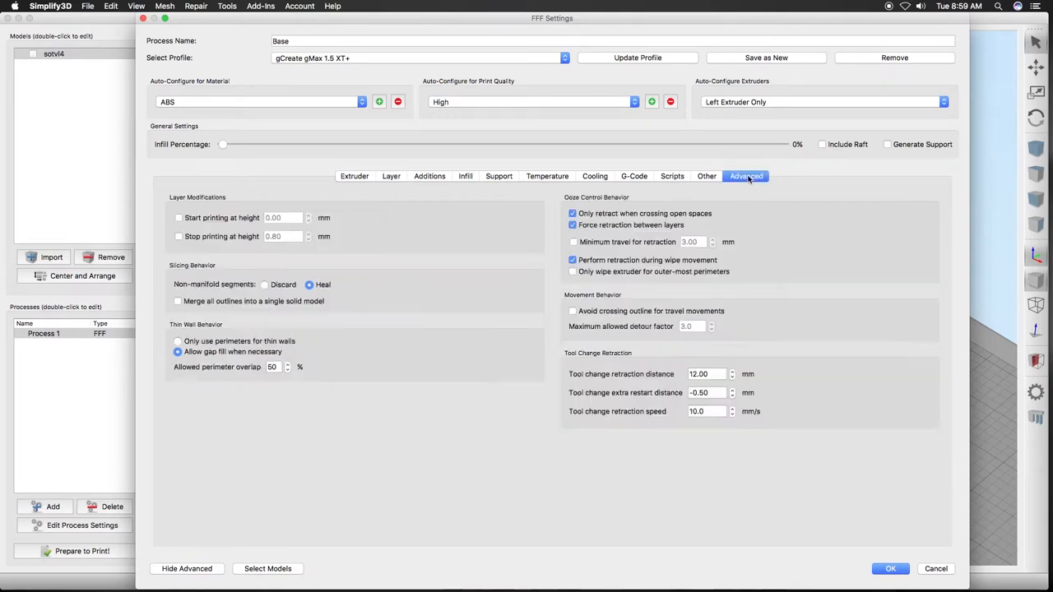
left_click(177, 237)
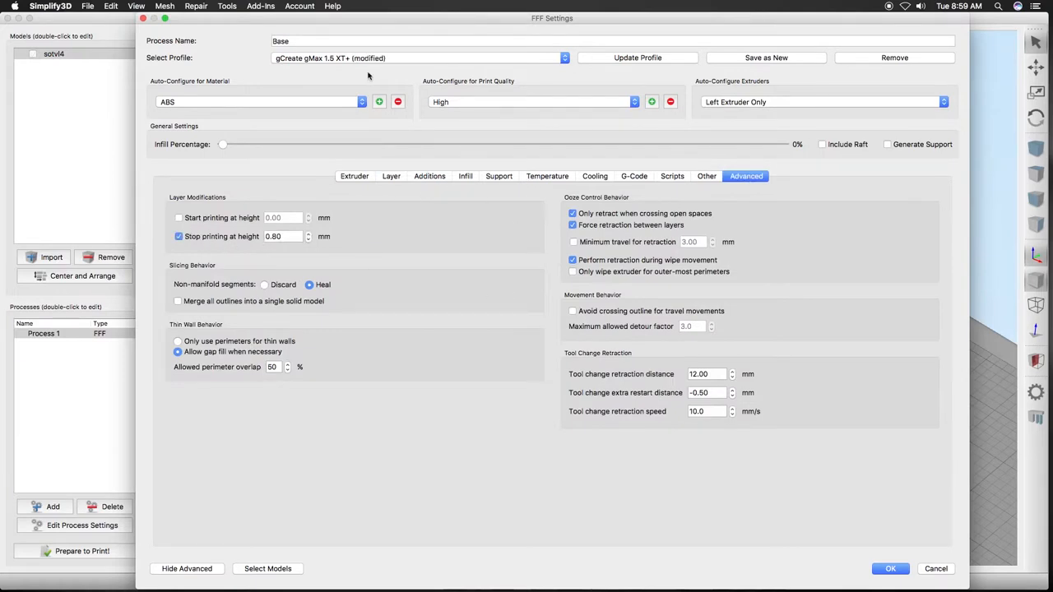
mouse_move(313, 273)
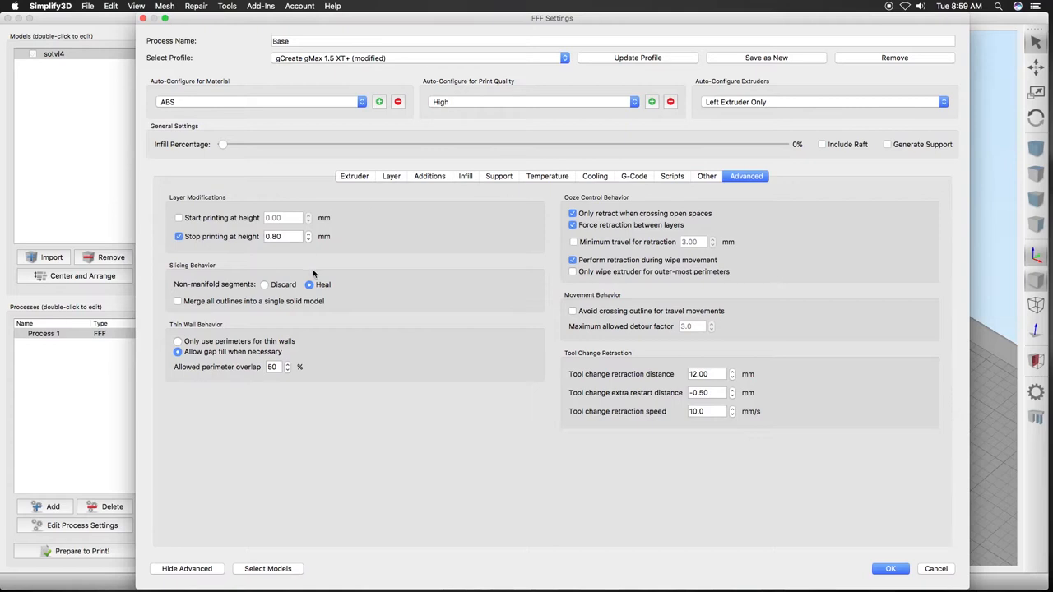
mouse_move(408, 241)
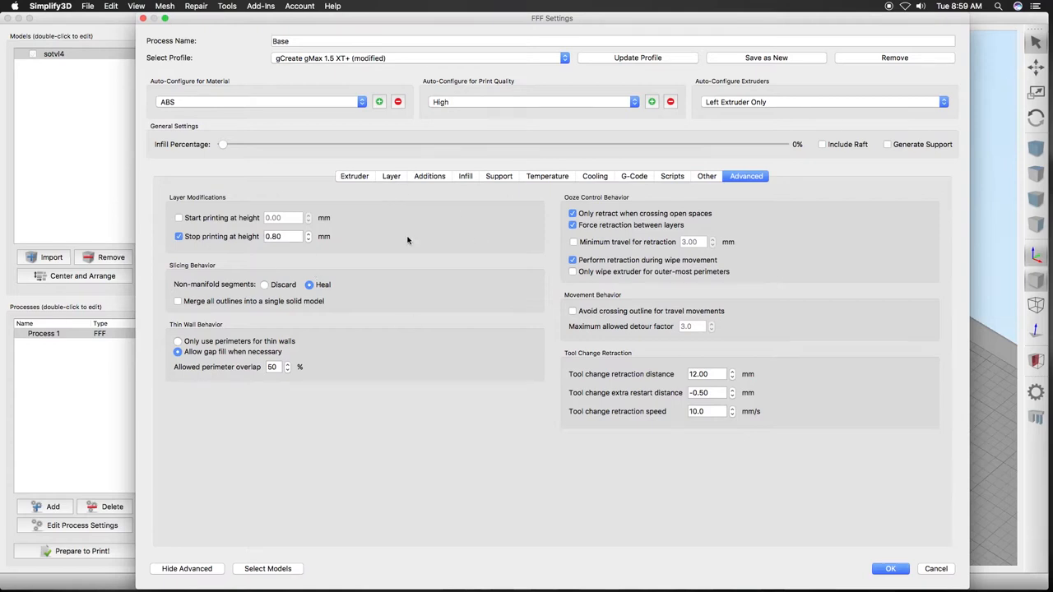
left_click(890, 569)
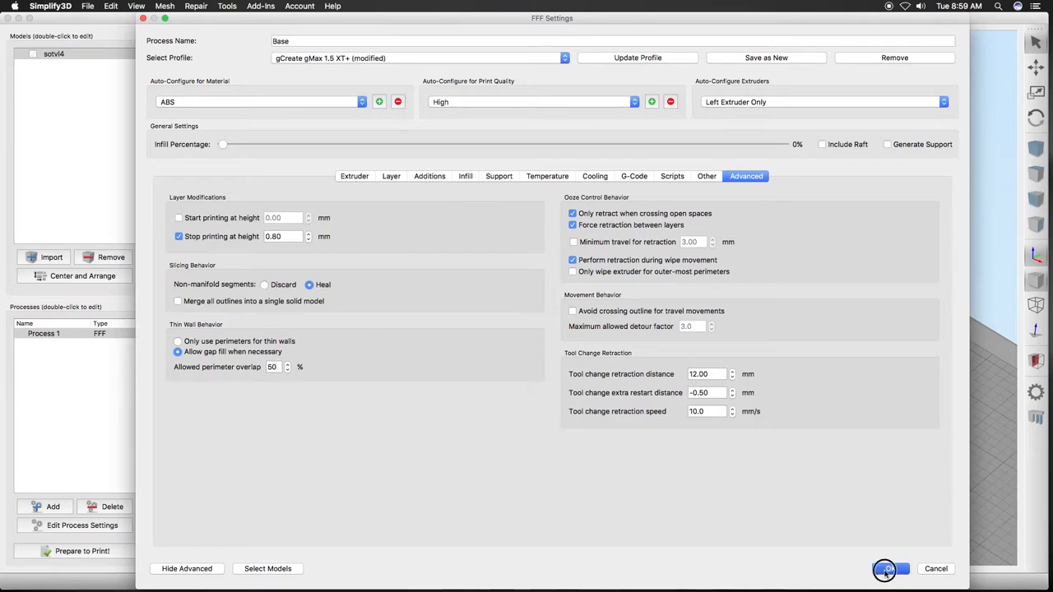
left_click(889, 569)
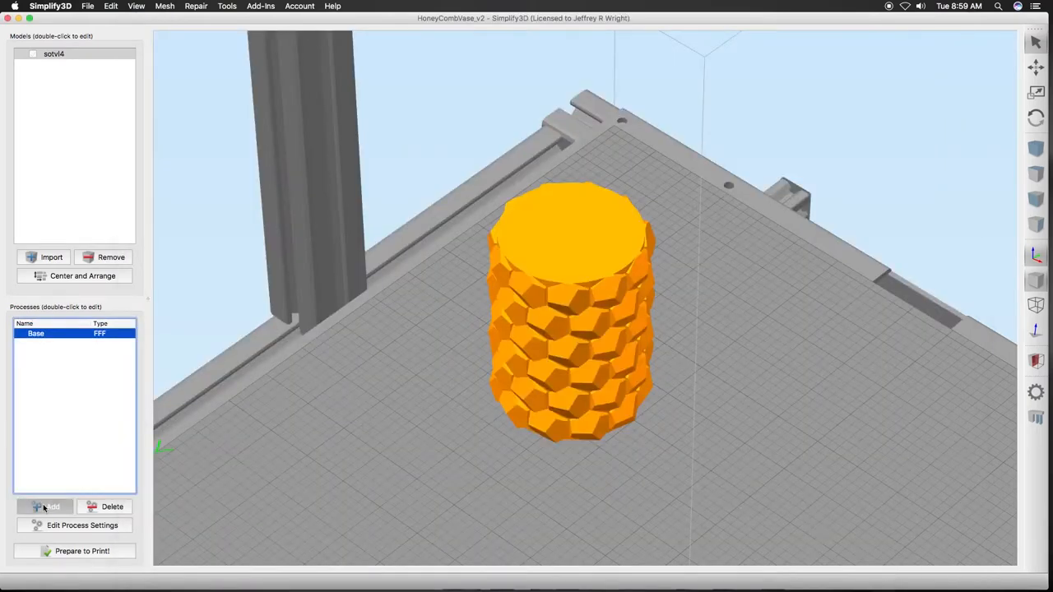
Name the new process 'Model' and set its first layer width to 100%.
left_click(46, 506)
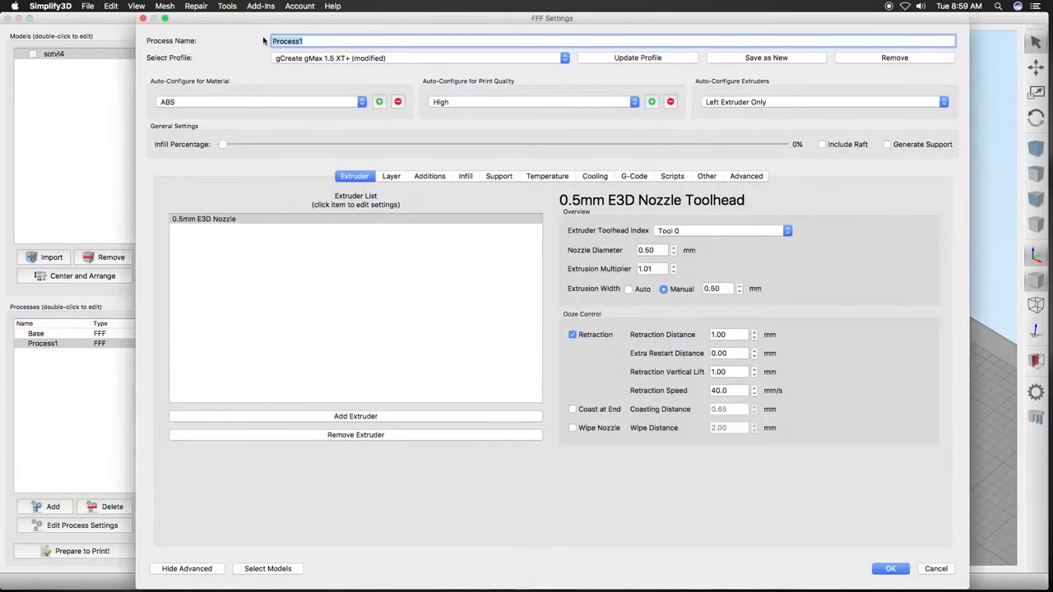
type("Model")
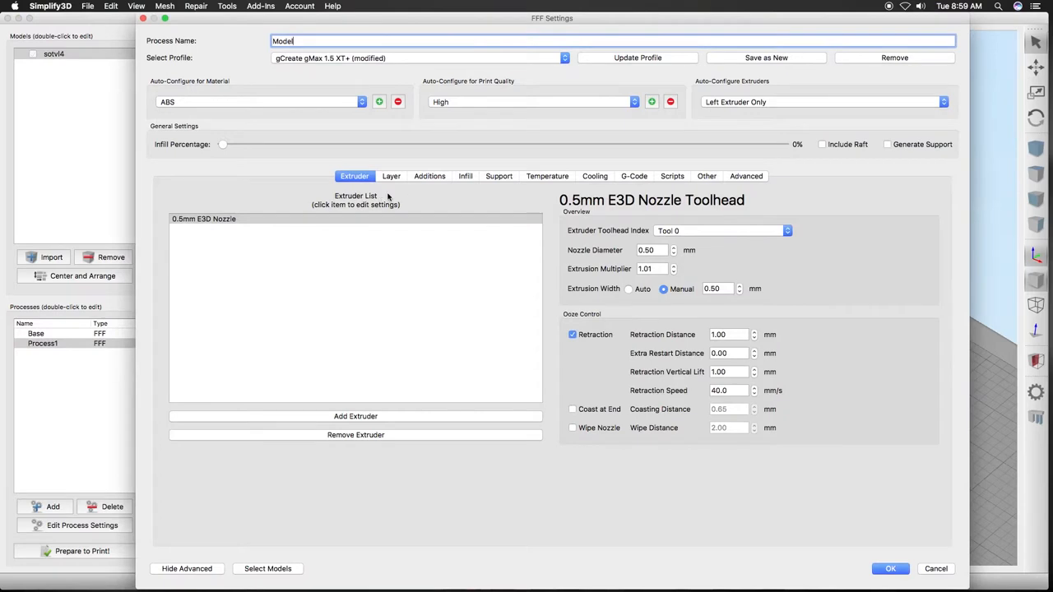
mouse_move(728, 202)
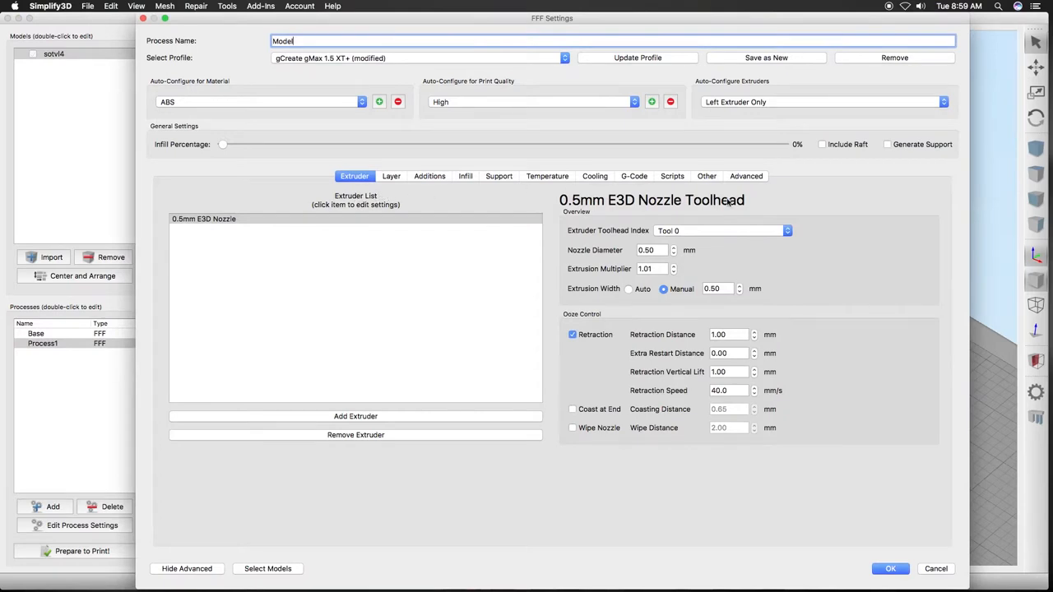
mouse_move(727, 202)
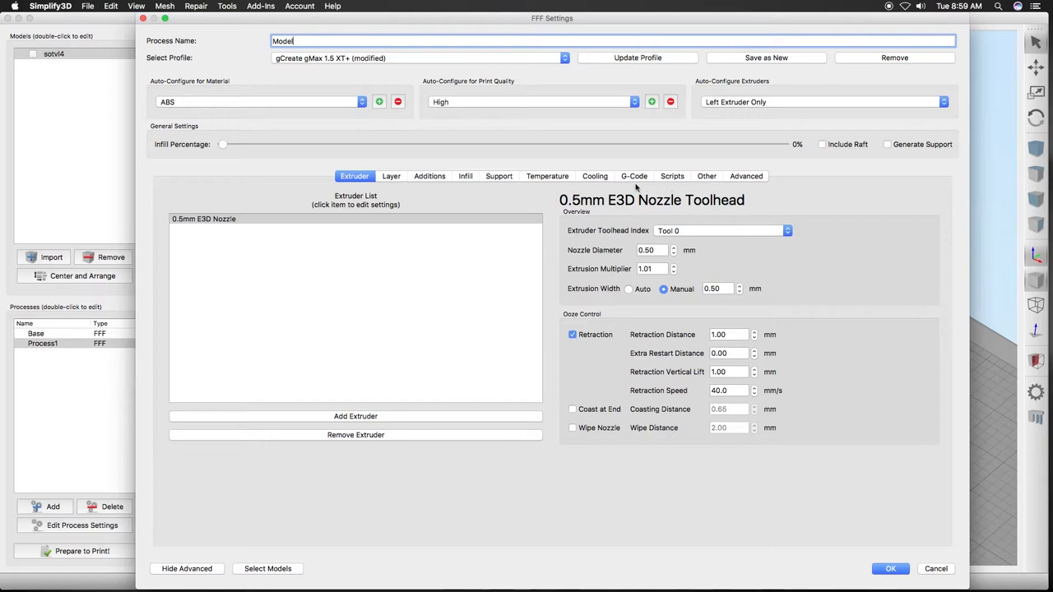
left_click(390, 177)
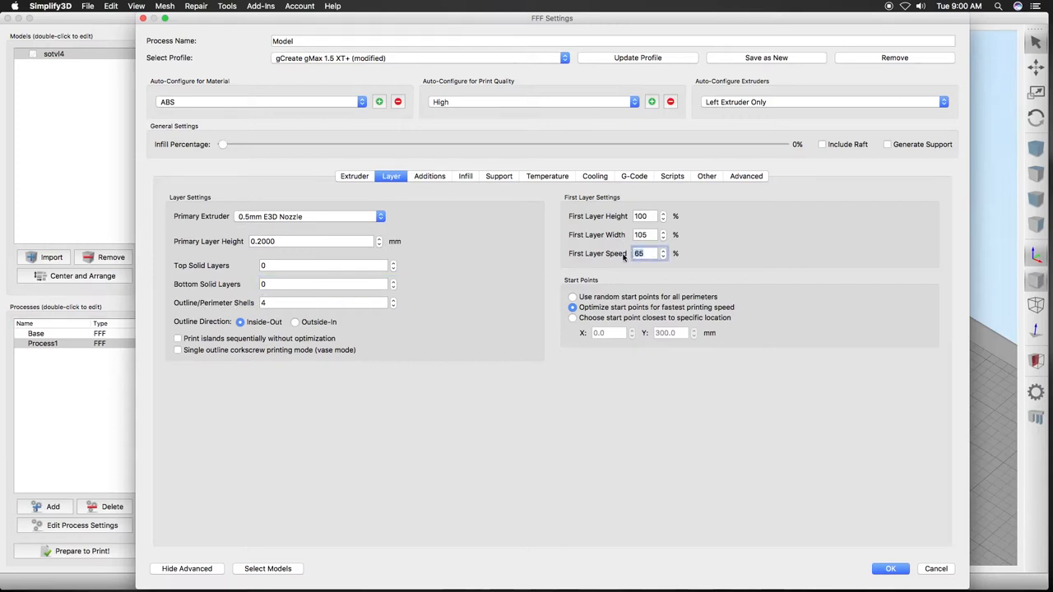
type("100")
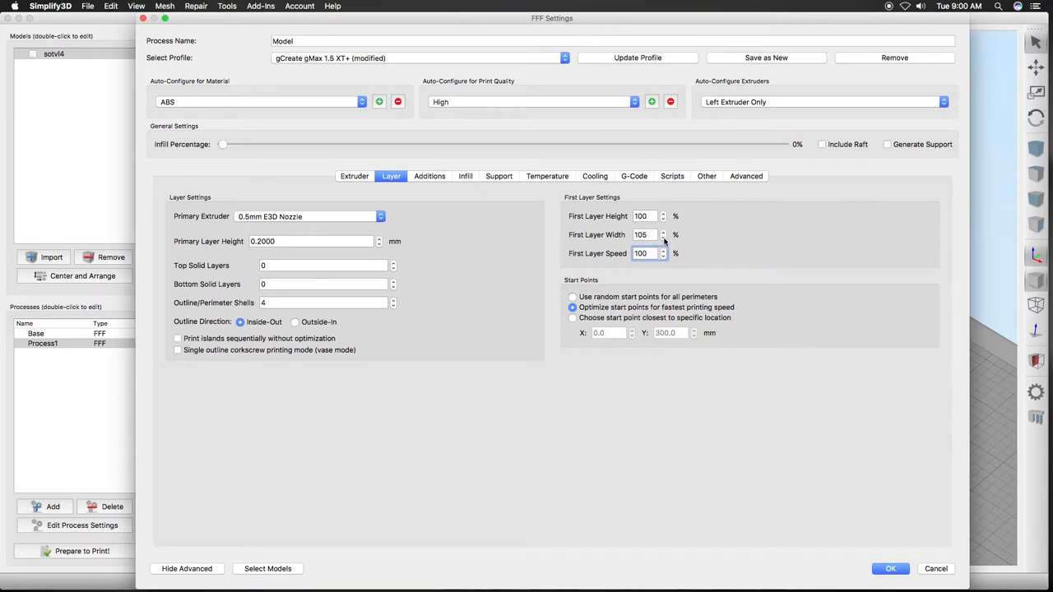
left_click(663, 238)
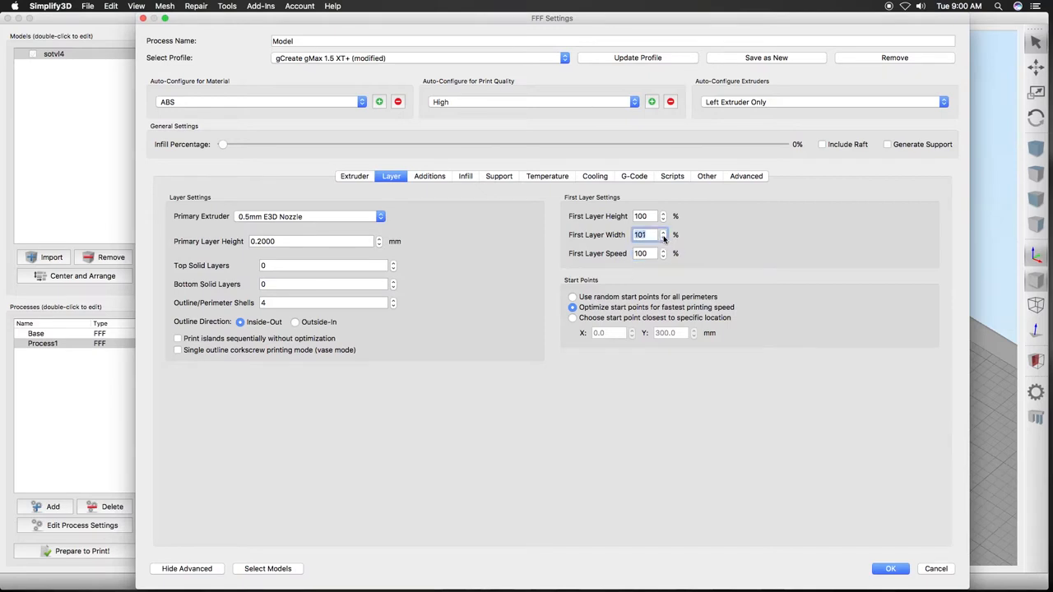
left_click(663, 238)
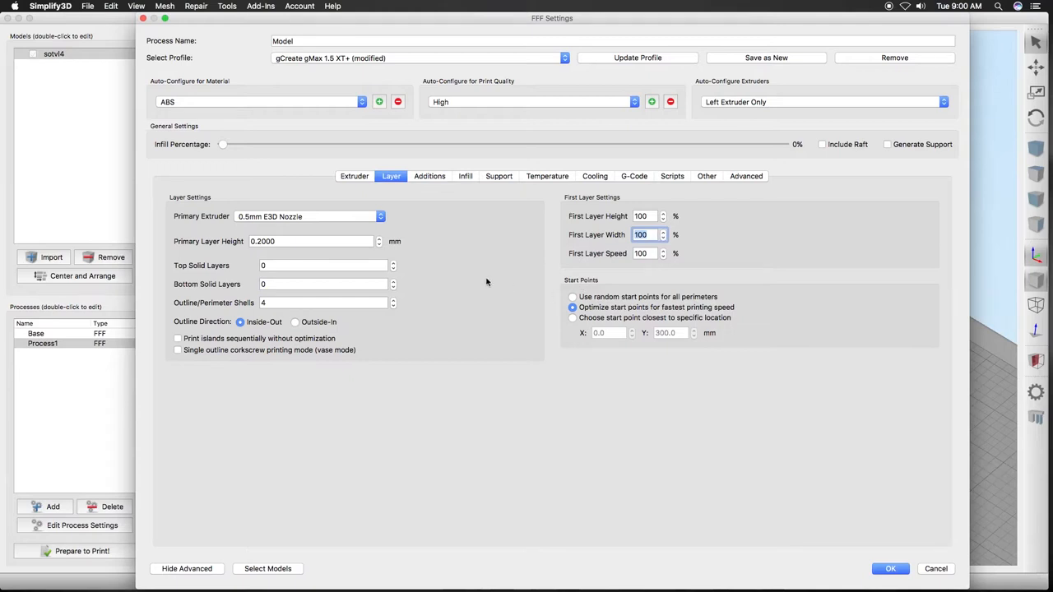
mouse_move(439, 201)
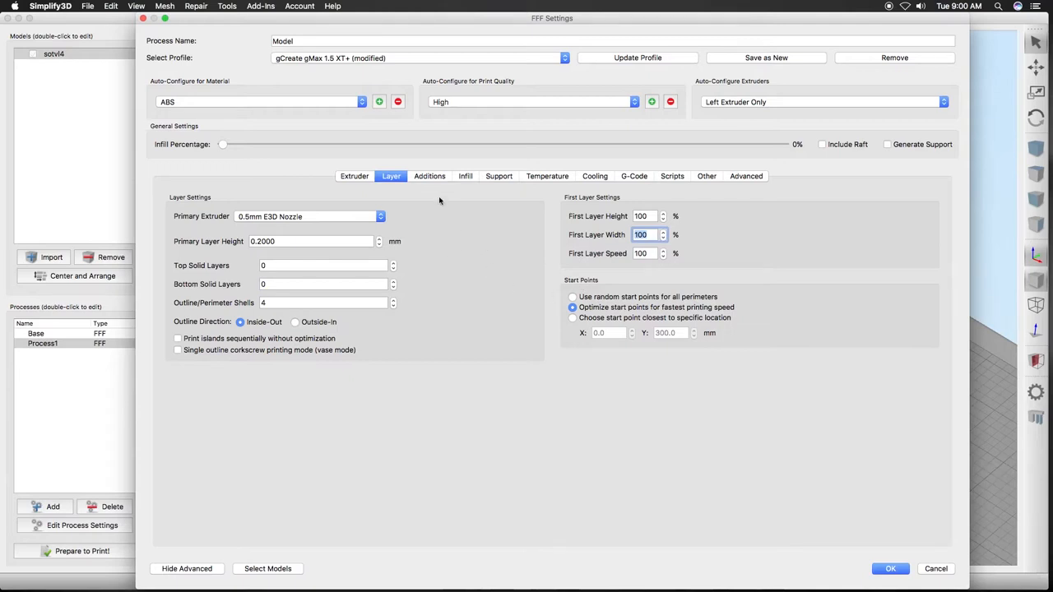
Review the Model process's skirt, infill and support settings.
left_click(430, 176)
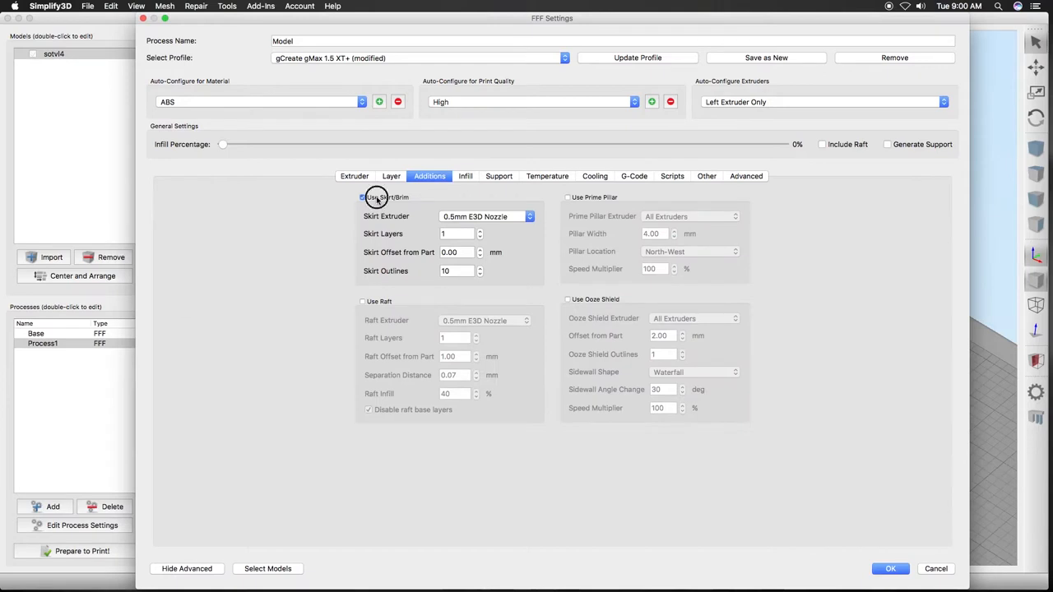
left_click(465, 176)
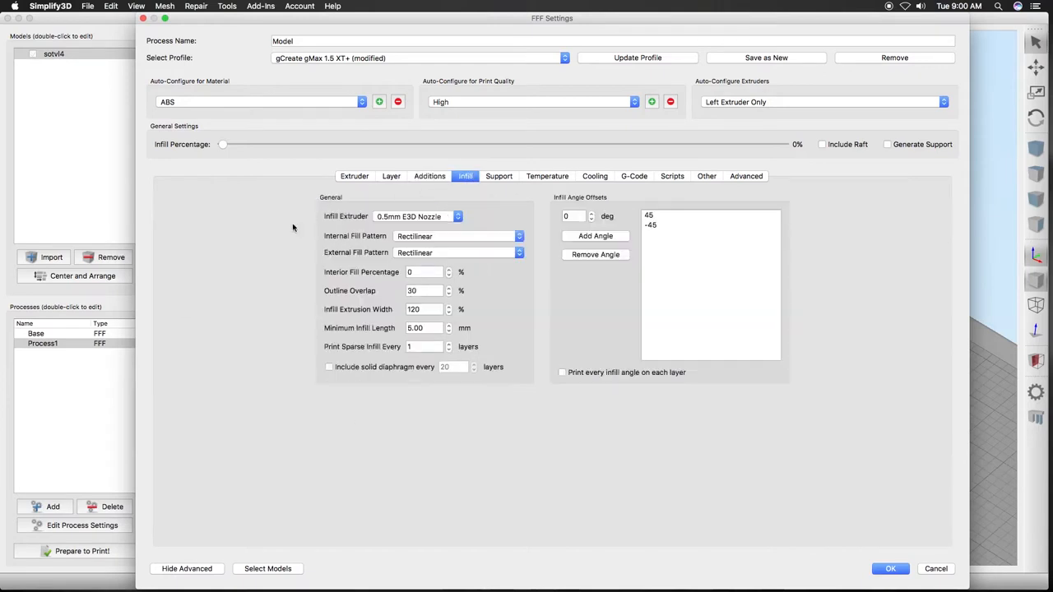
left_click(499, 175)
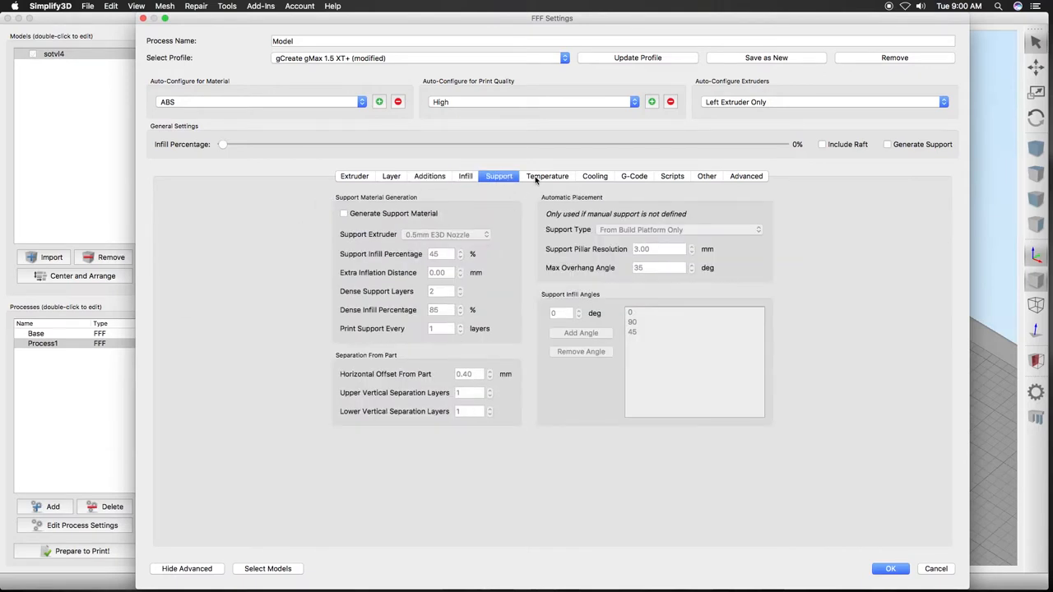
Set the layer 1 extruder temperature to 205 °C and remove the layer 2 setpoint.
left_click(547, 176)
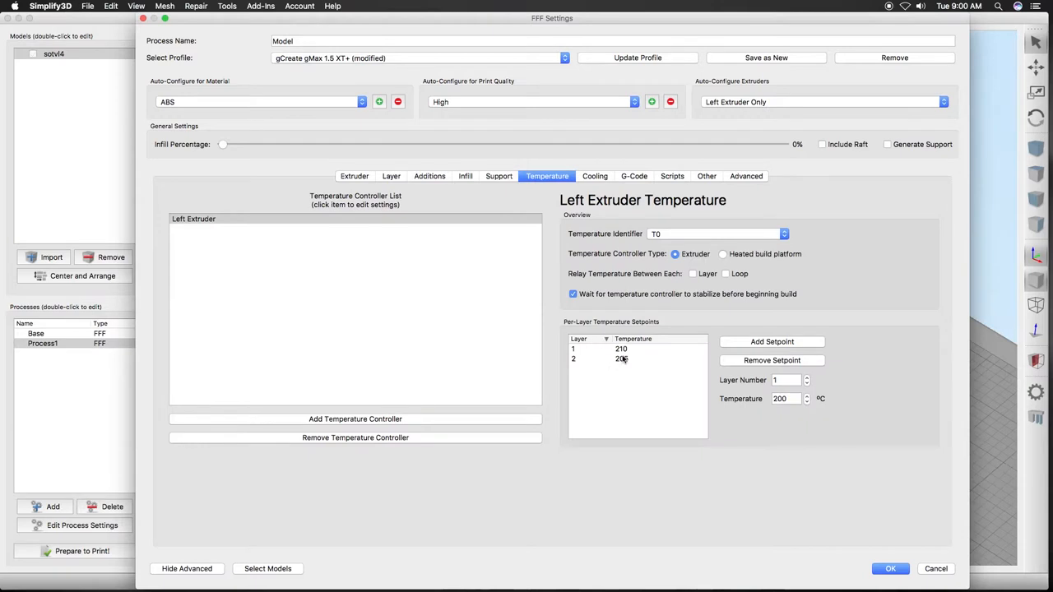
left_click(621, 348)
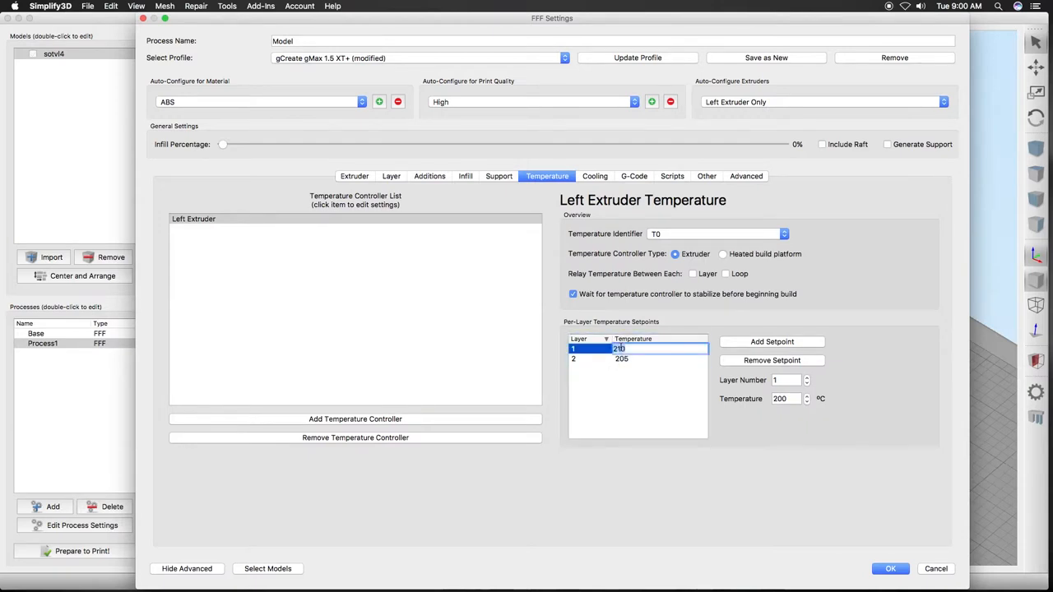
left_click(622, 359)
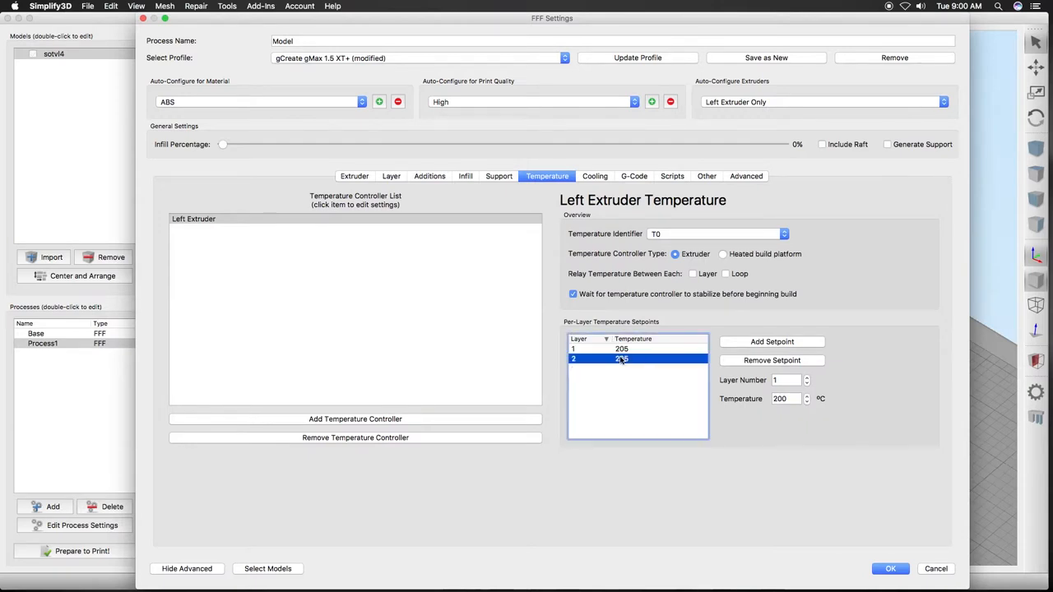
left_click(771, 359)
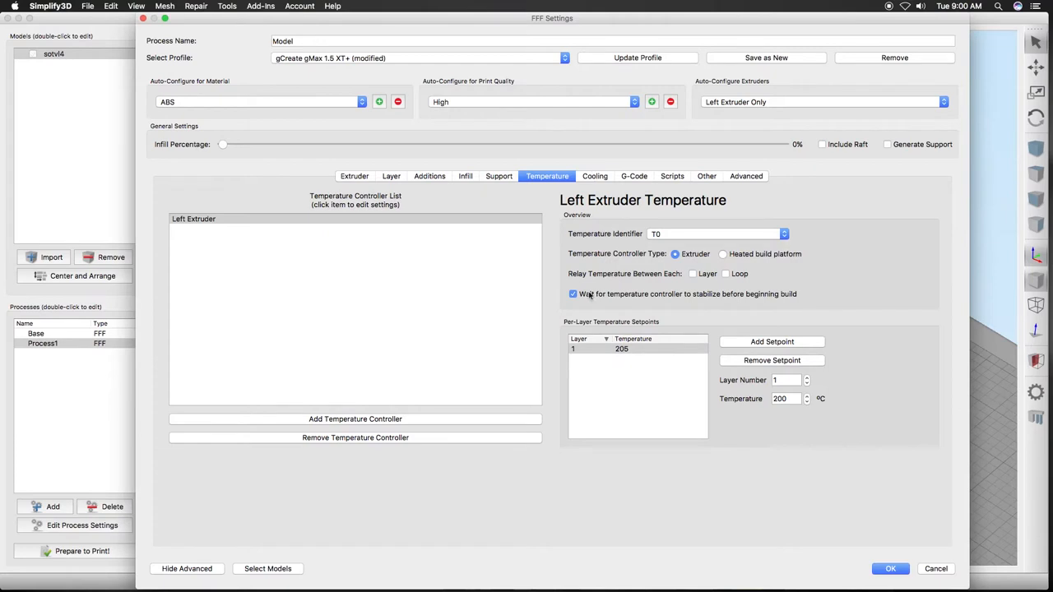
mouse_move(621, 349)
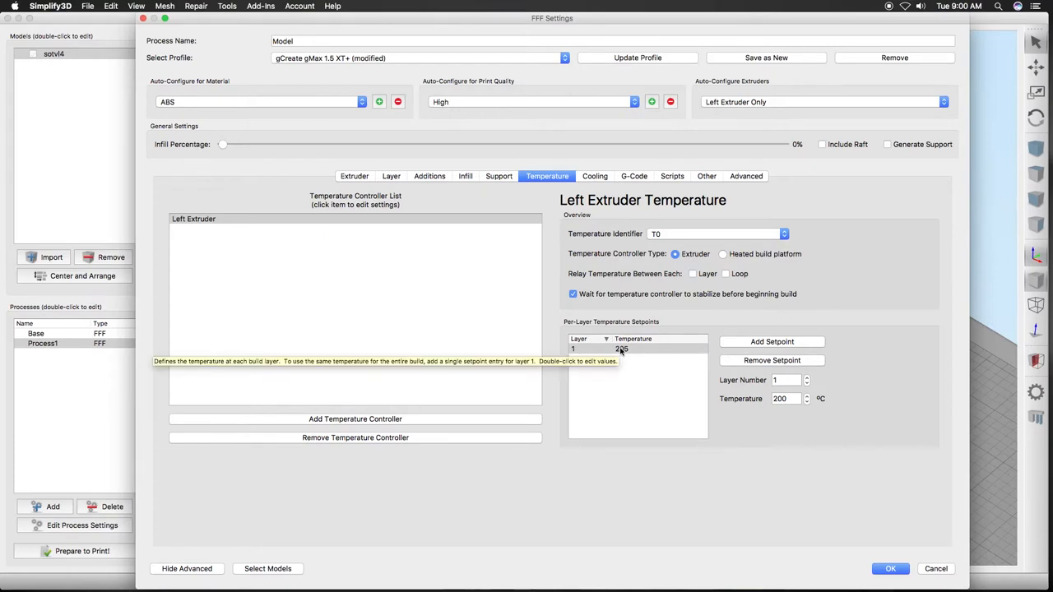
mouse_move(670, 480)
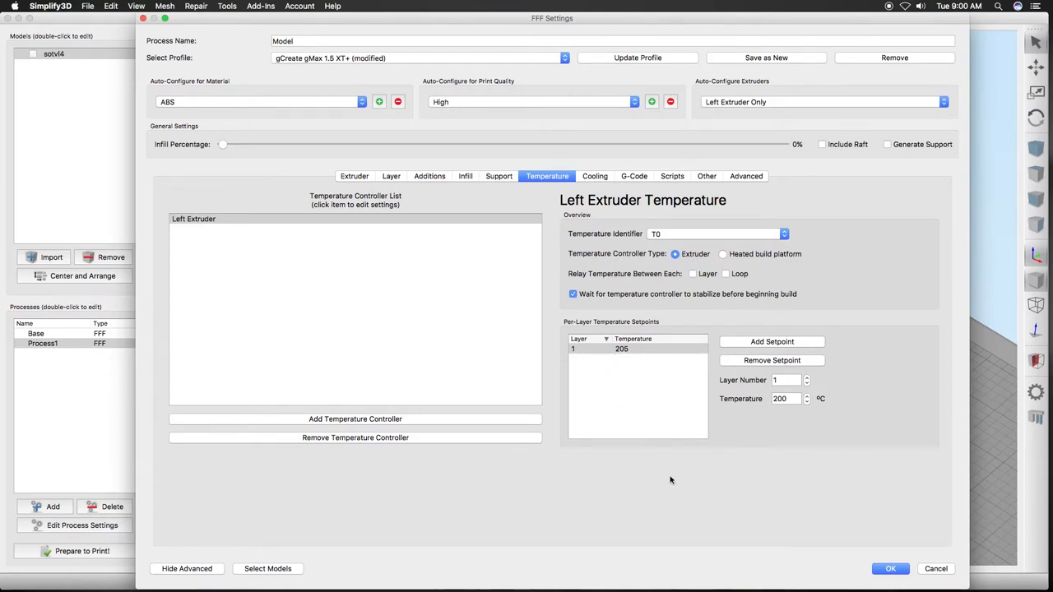
mouse_move(584, 355)
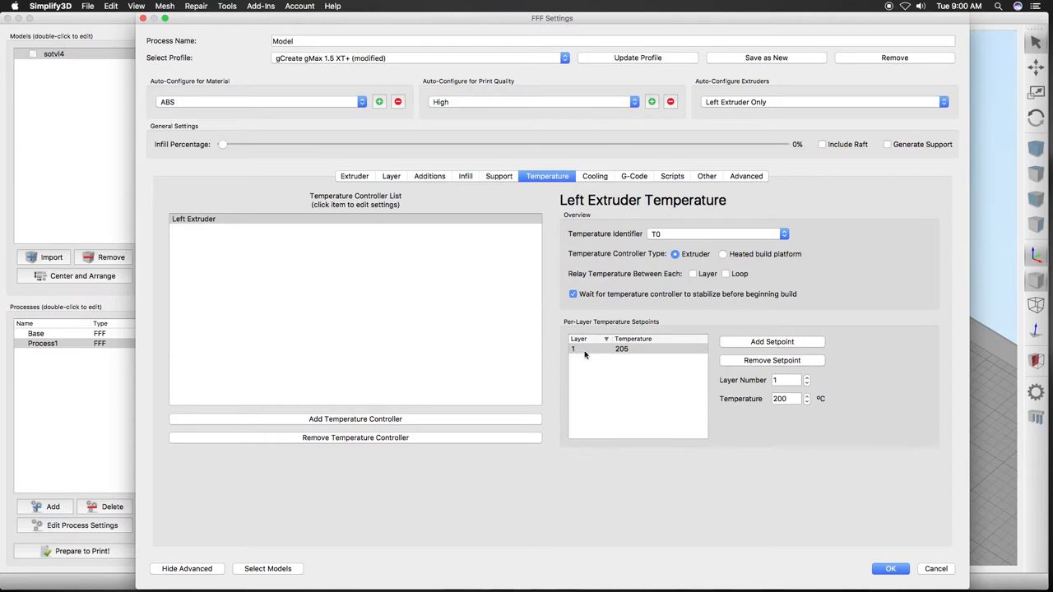
mouse_move(647, 348)
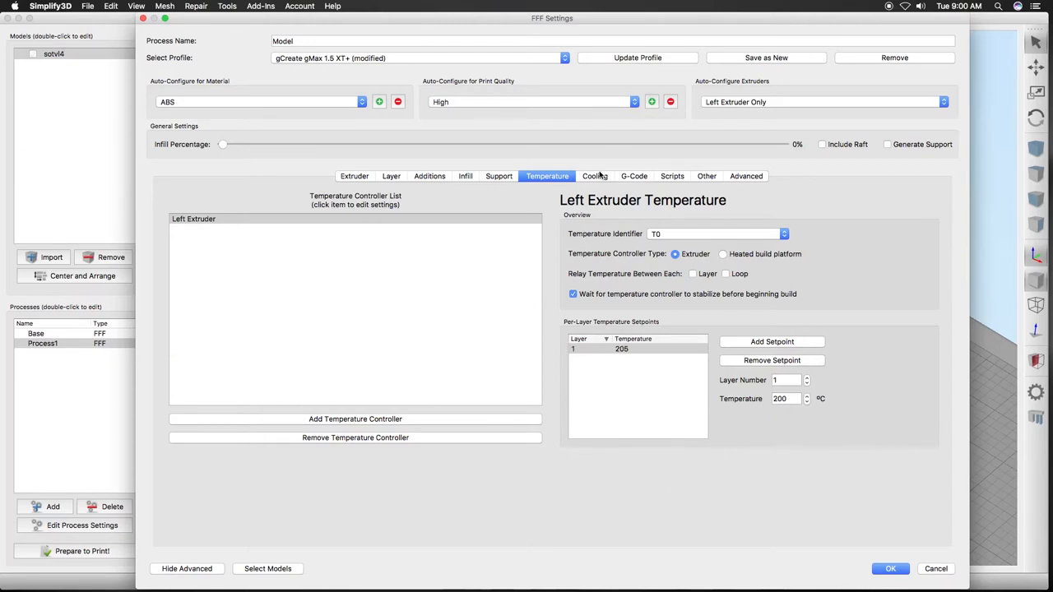
Edit the remaining fan setpoint to 90% starting at layer 5.
left_click(595, 176)
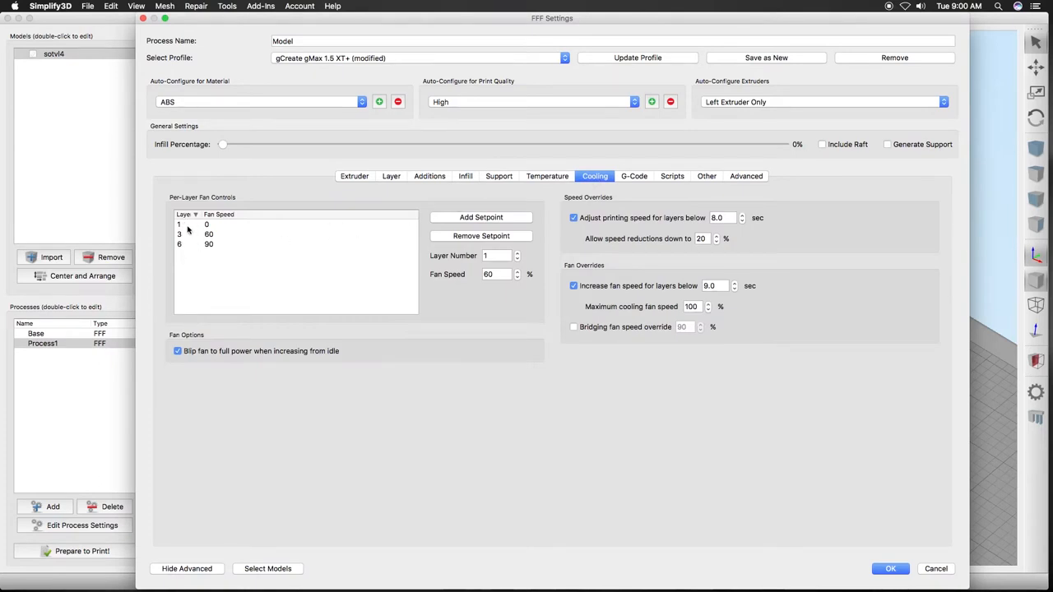
mouse_move(247, 272)
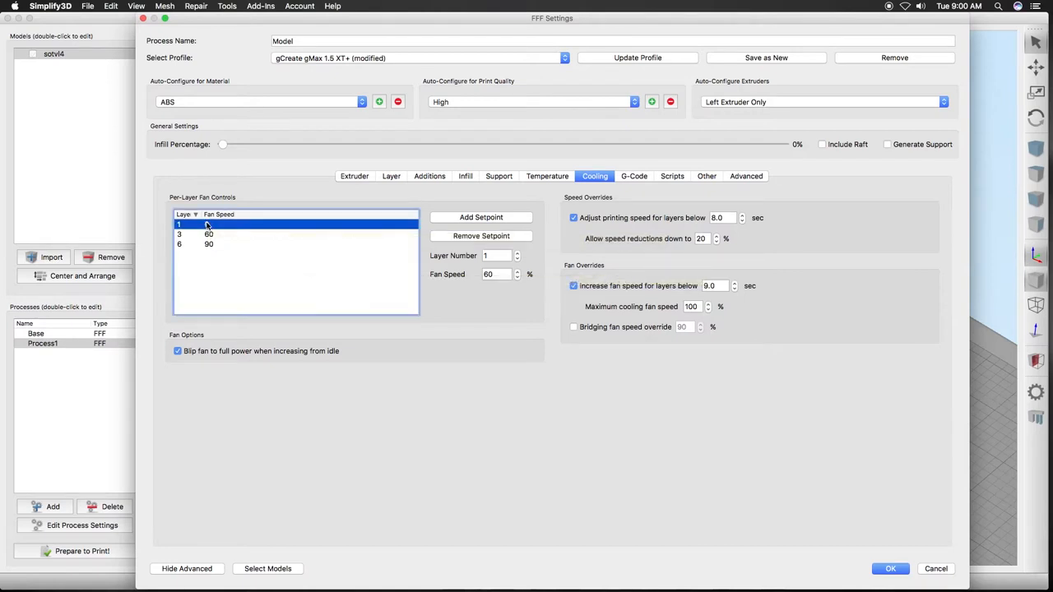
left_click(209, 234)
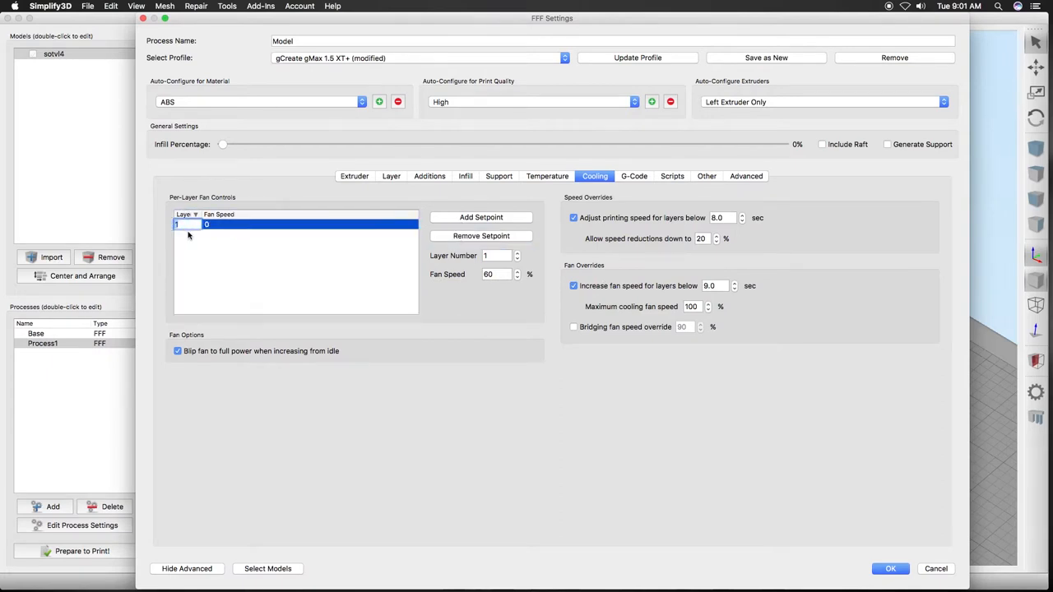
type("4")
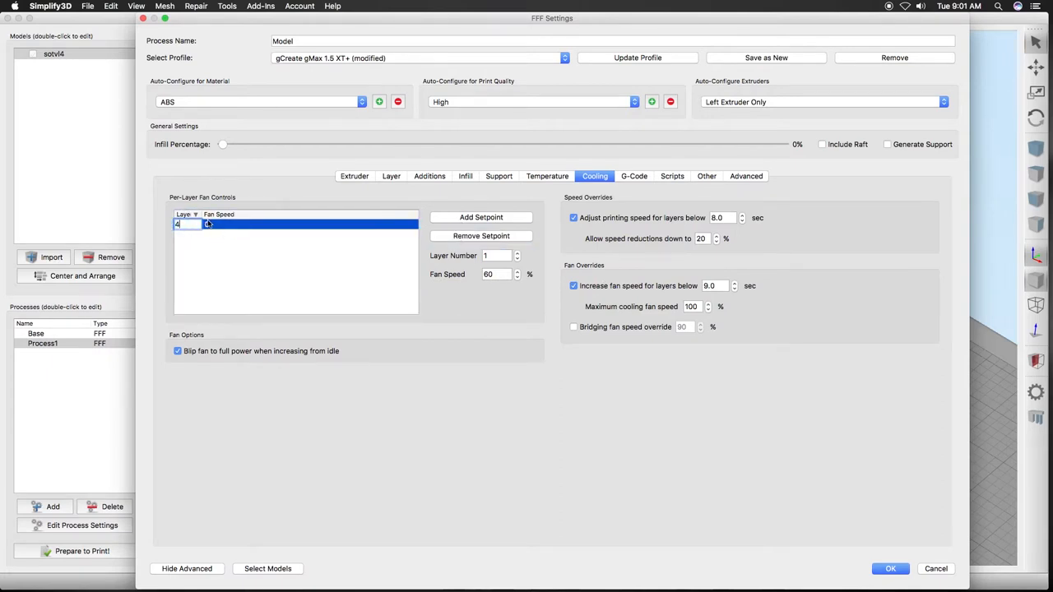
type("5")
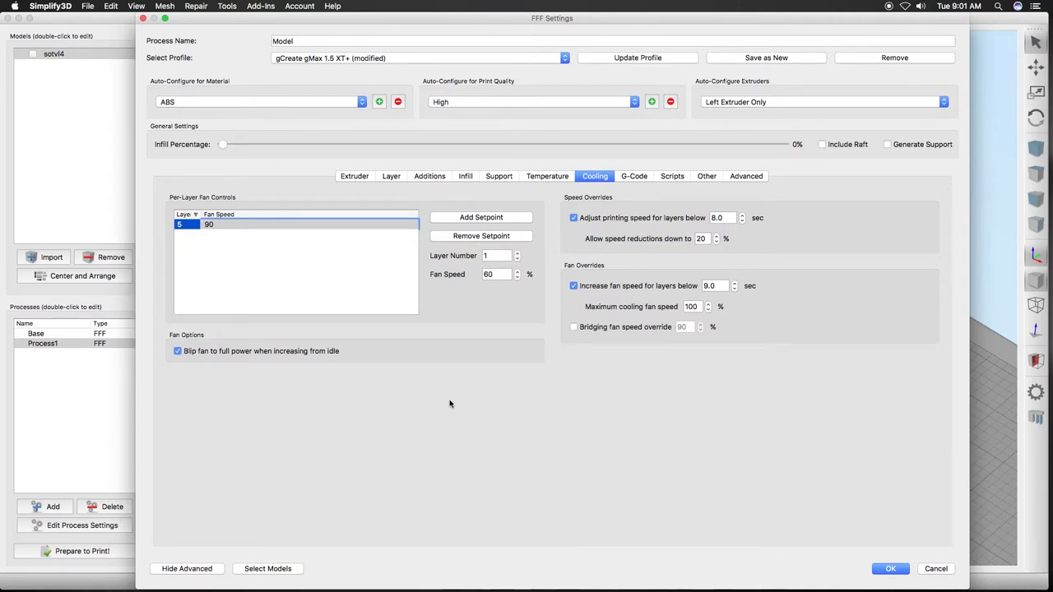
left_click(706, 176)
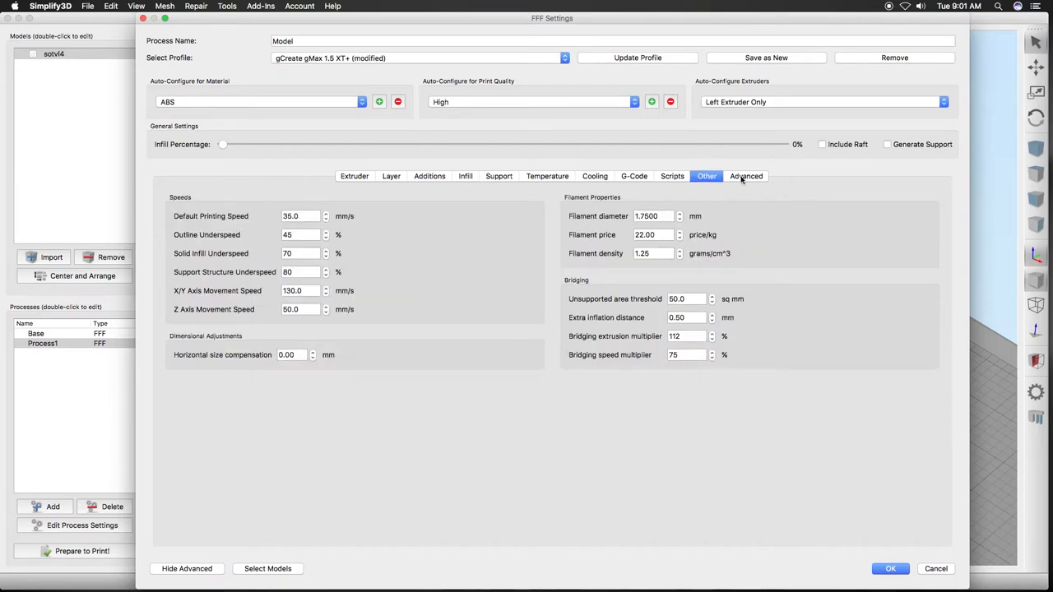
Enable 'Start printing at height' at 0.80 mm and disable 'Stop printing at height'.
left_click(746, 176)
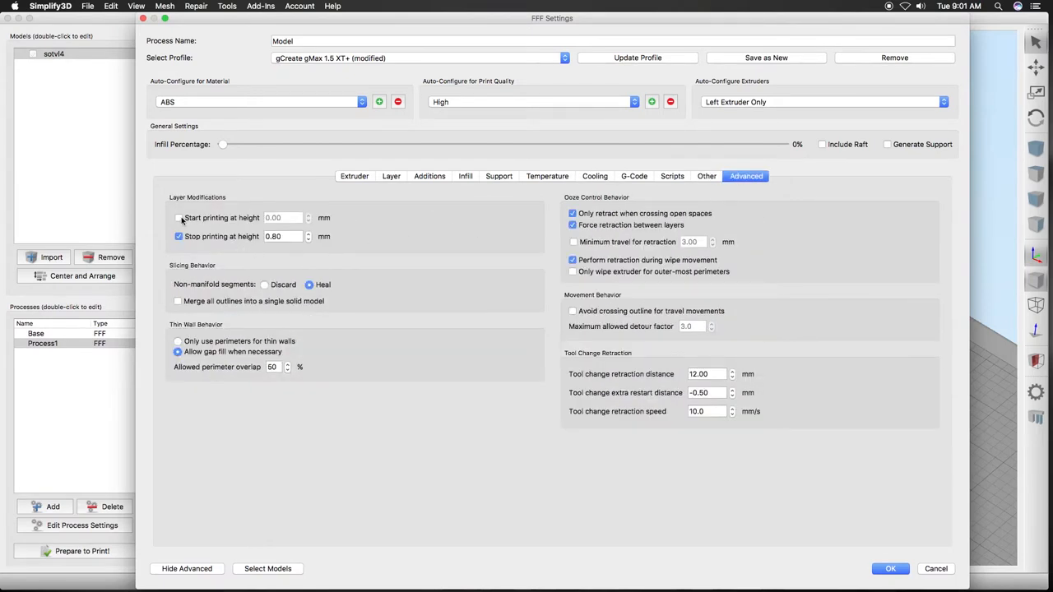
left_click(179, 217)
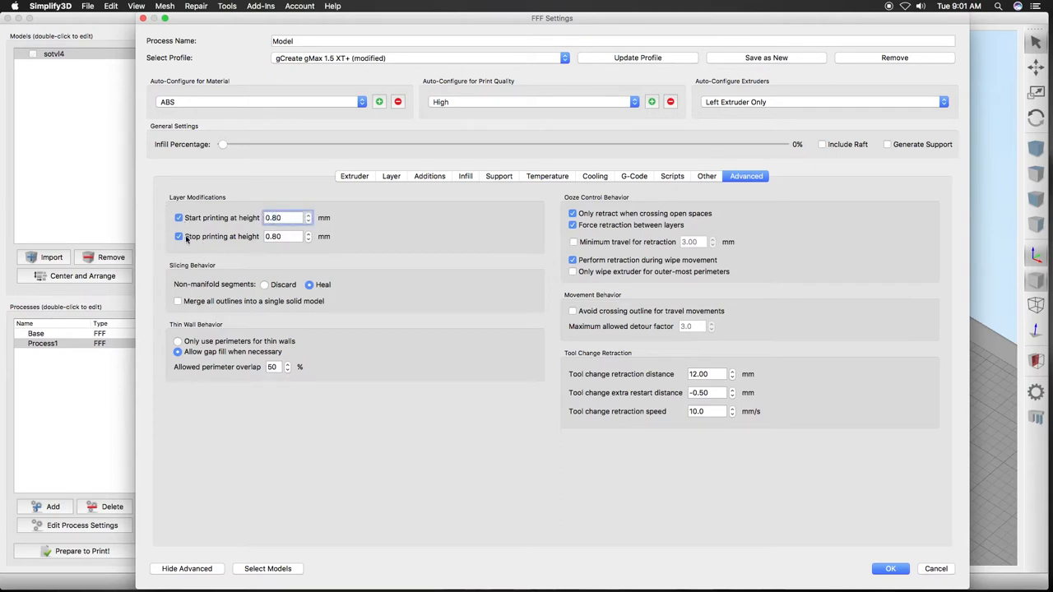
left_click(178, 236)
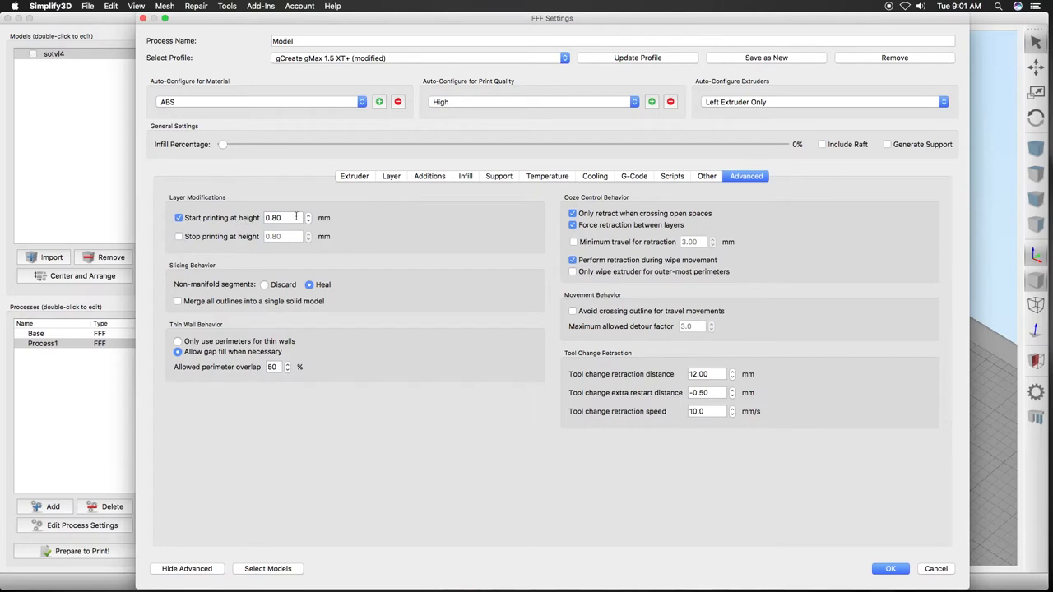
mouse_move(305, 102)
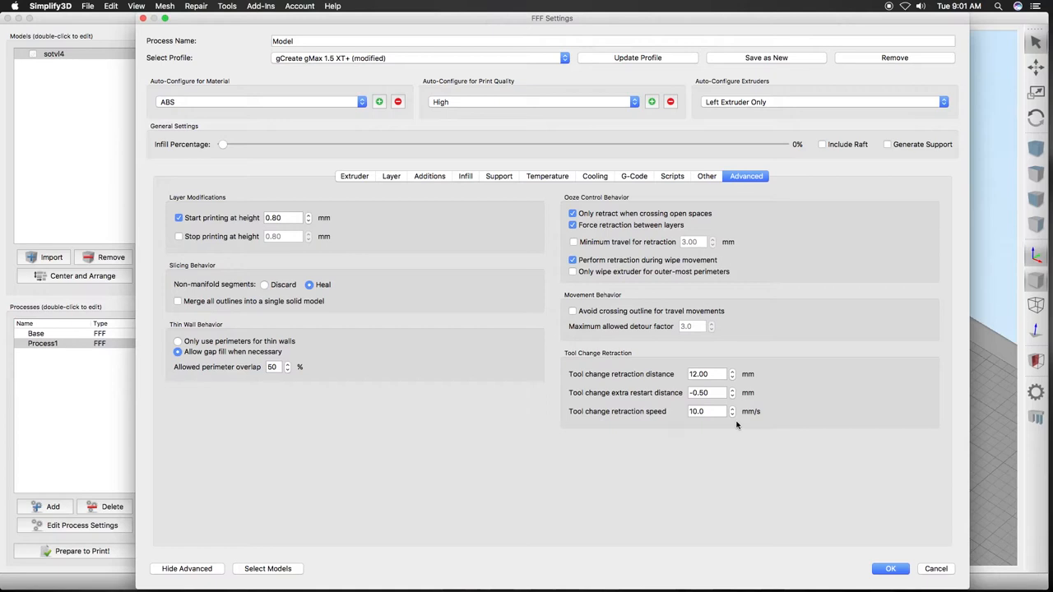
mouse_move(448, 70)
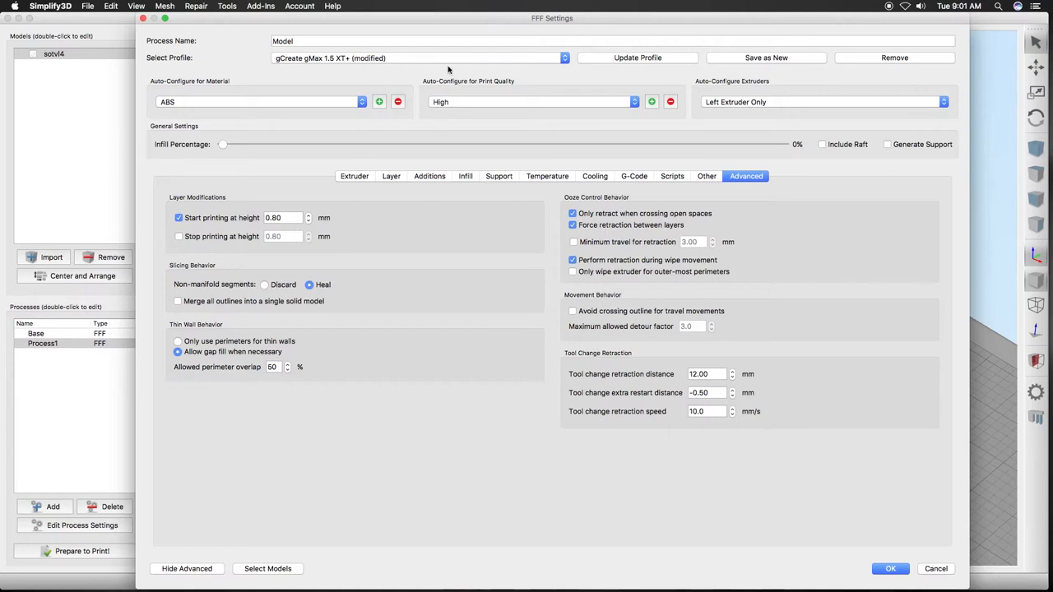
left_click(613, 41)
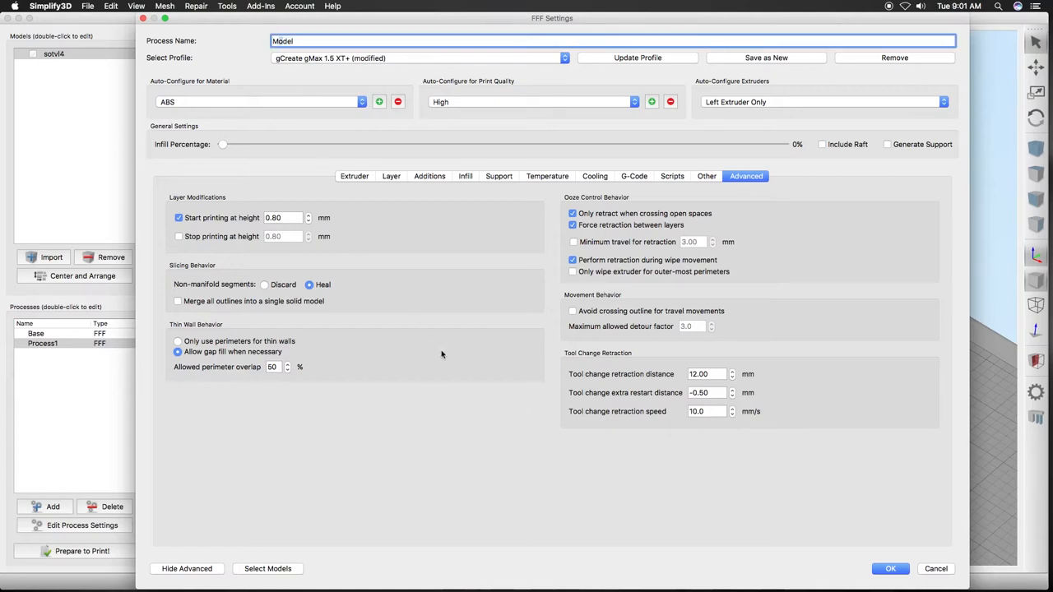
left_click(391, 176)
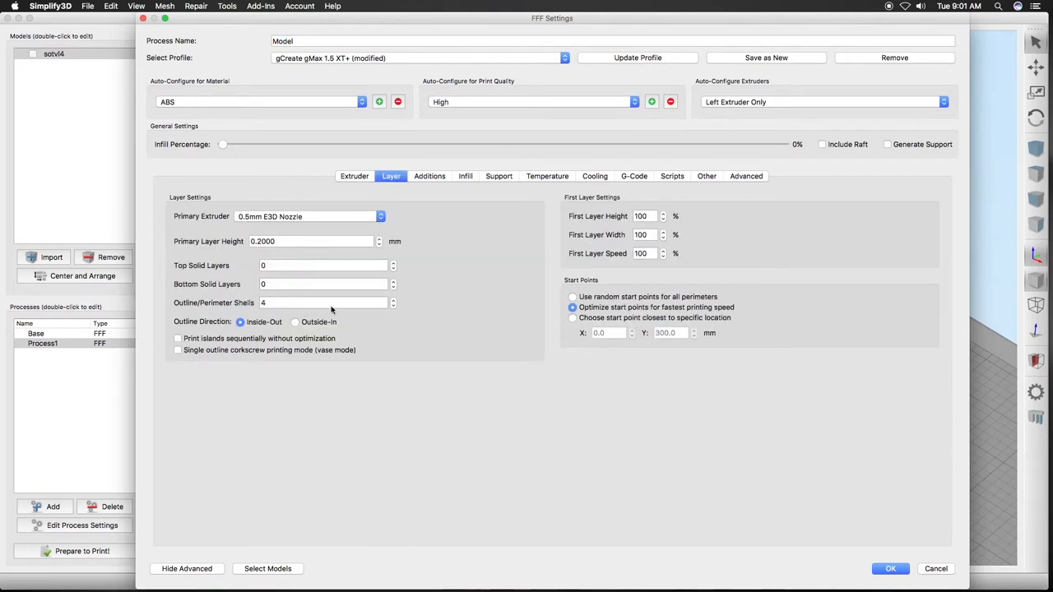
left_click(430, 176)
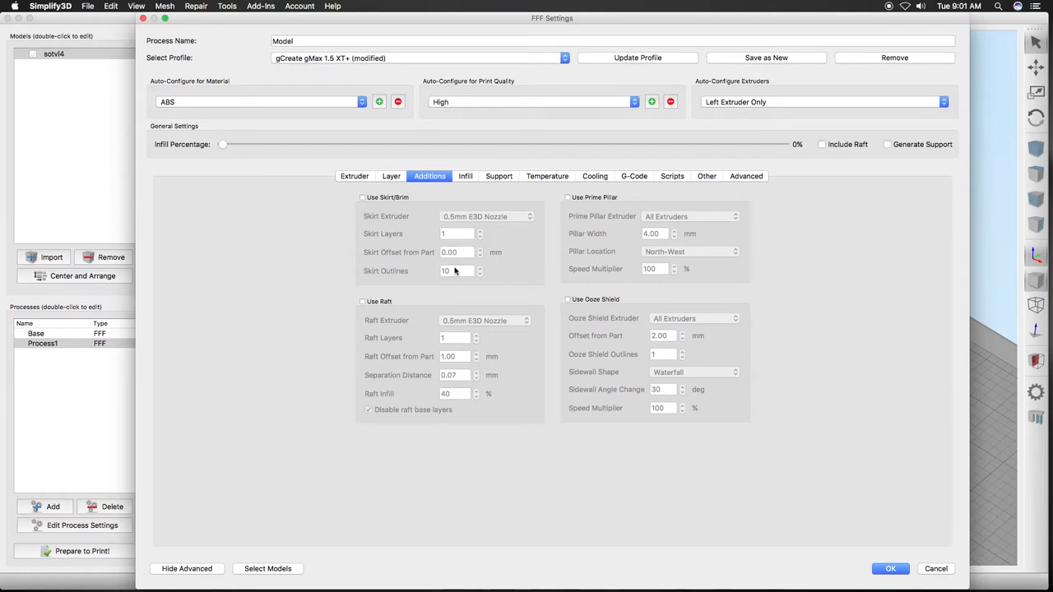
mouse_move(470, 196)
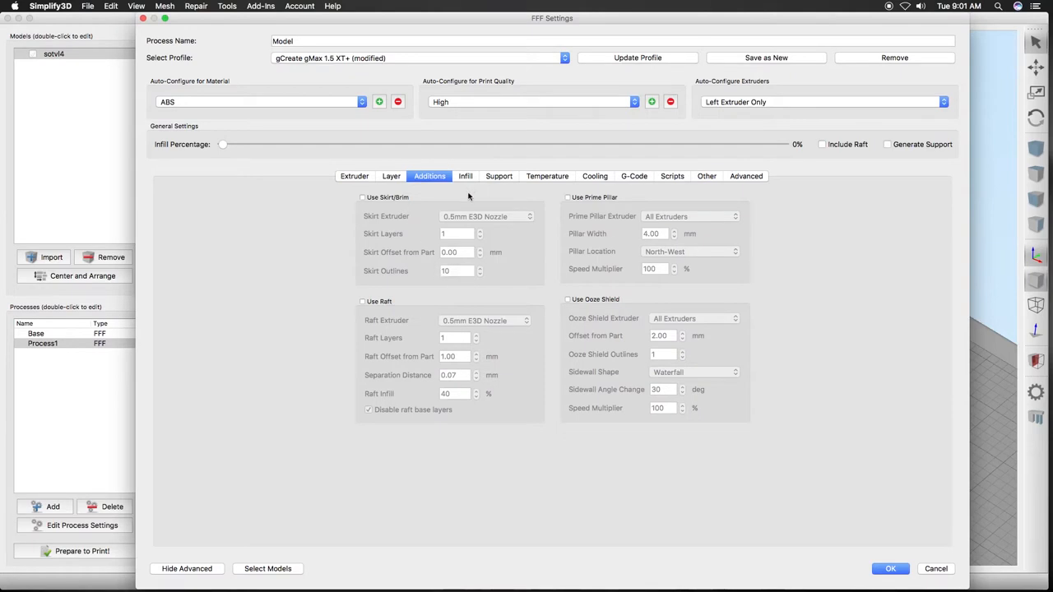
left_click(466, 176)
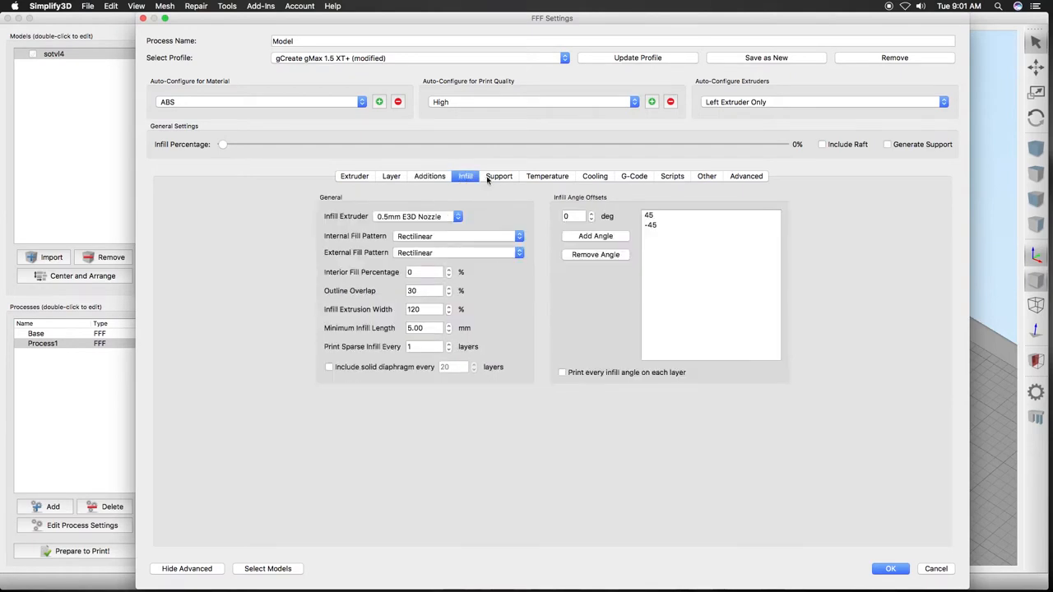
left_click(548, 175)
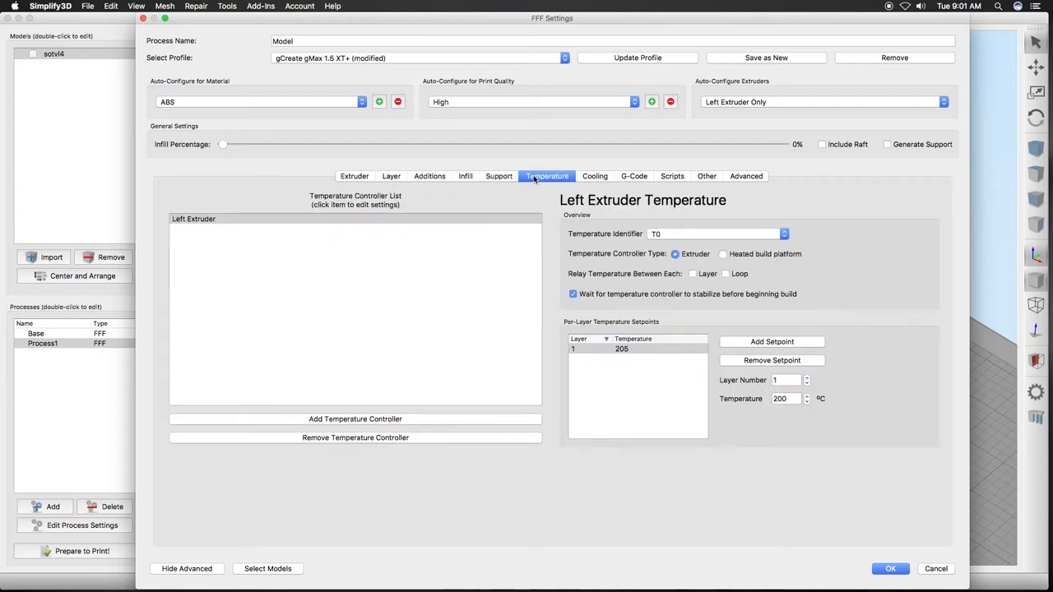
mouse_move(871, 320)
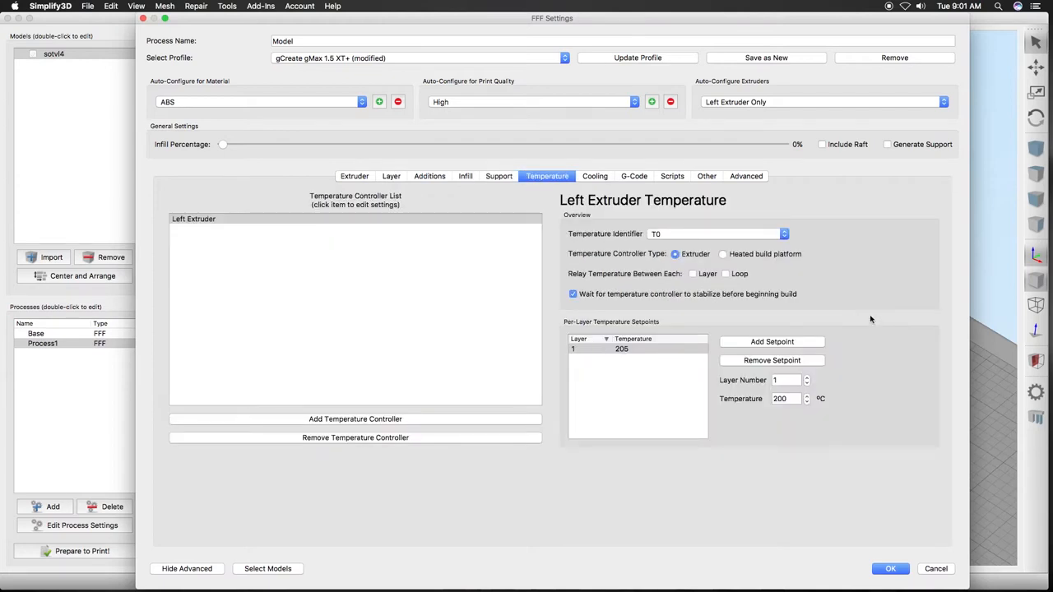
left_click(595, 175)
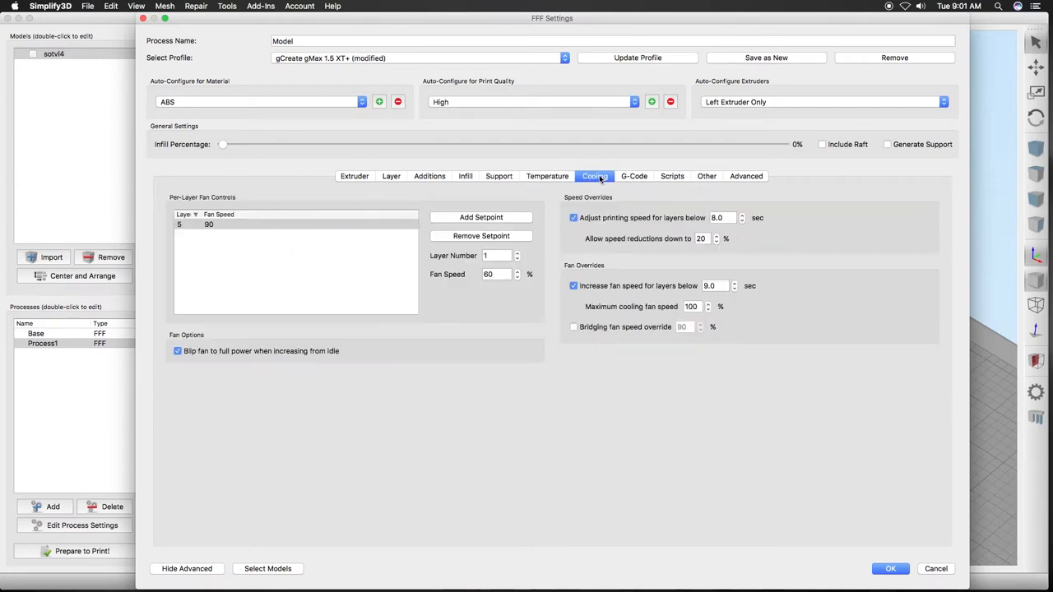
mouse_move(745, 190)
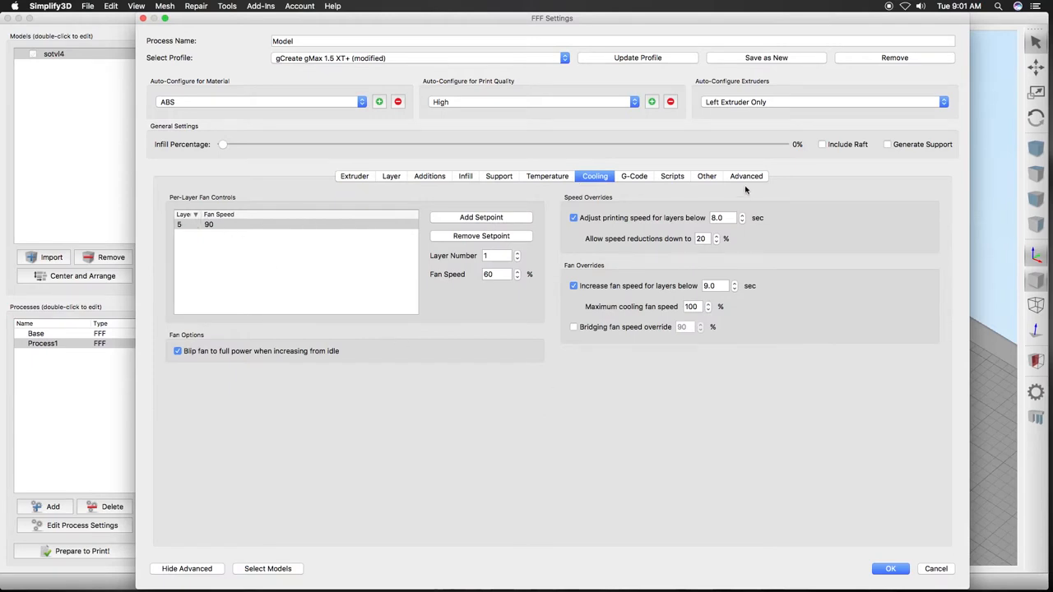
left_click(746, 175)
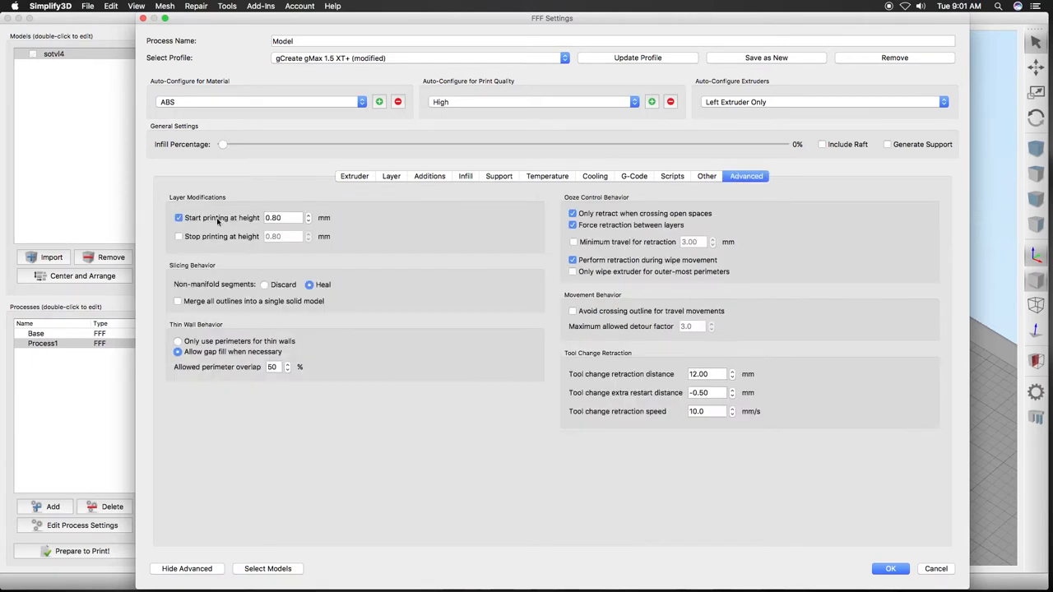
Save the Model process and slice the vase with Base and Model, estimating 7 h 47 min.
left_click(890, 569)
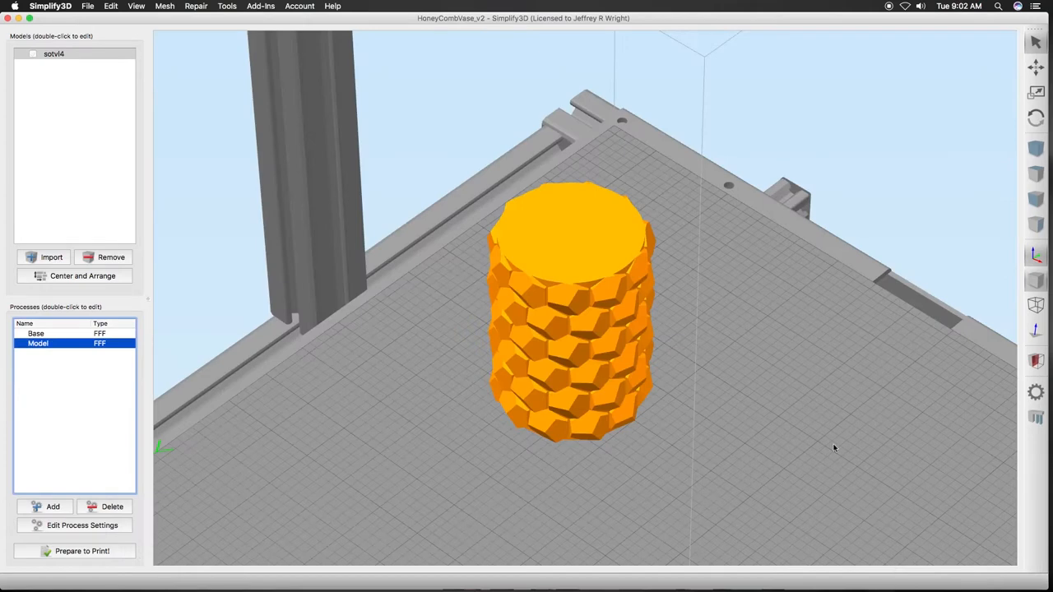
left_click(82, 551)
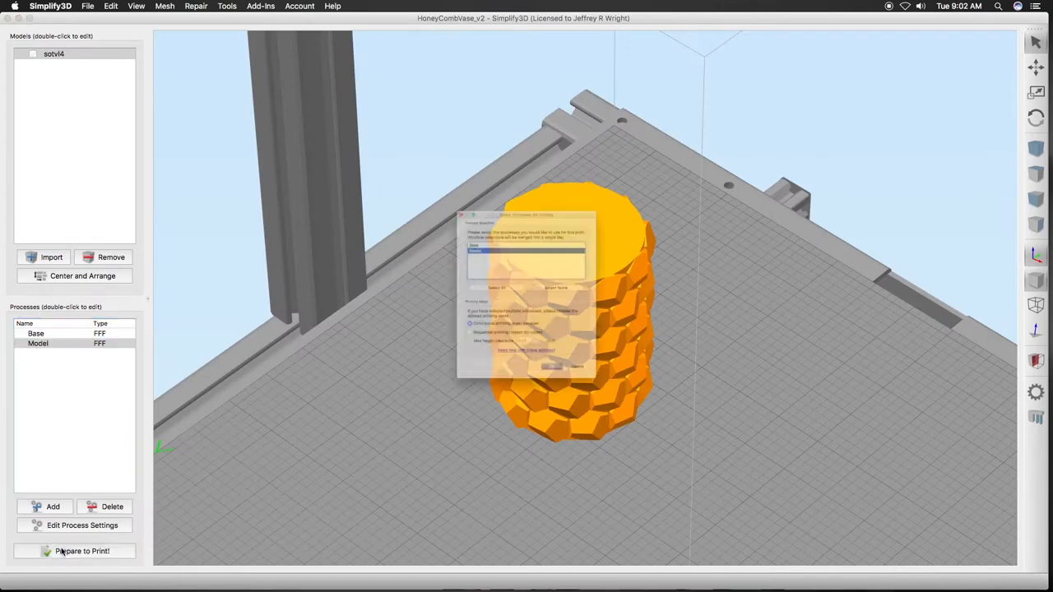
left_click(81, 551)
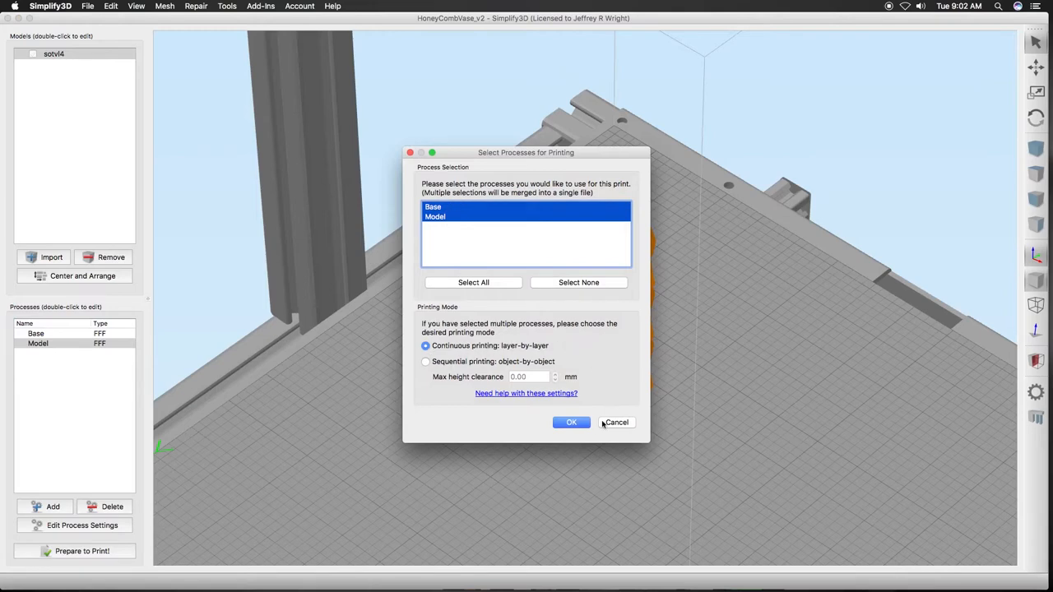
left_click(571, 422)
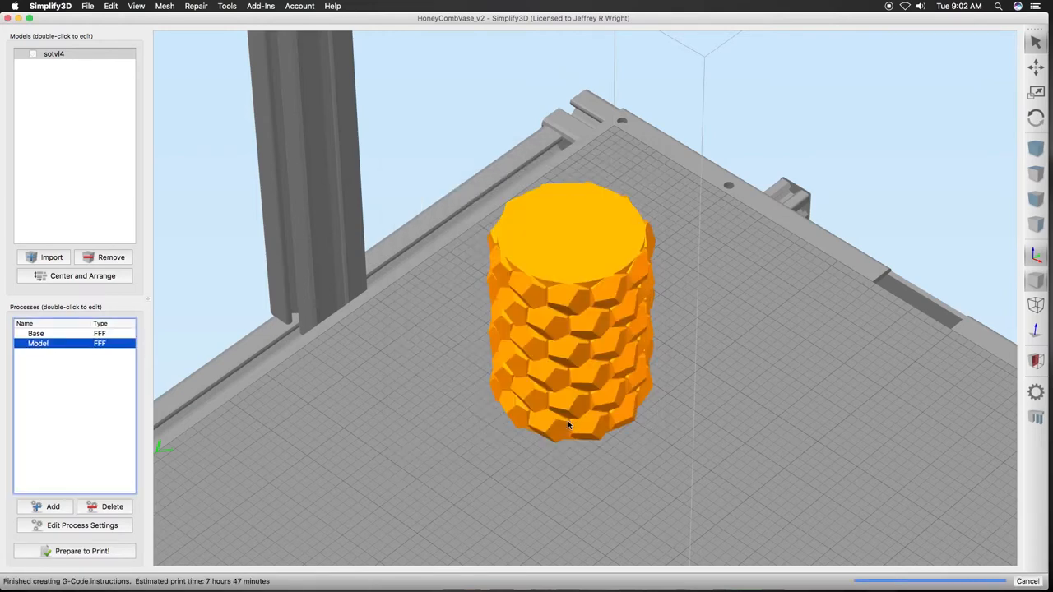
Animate the toolpath layers, then zoom and orbit to look down into the vase.
left_click(82, 552)
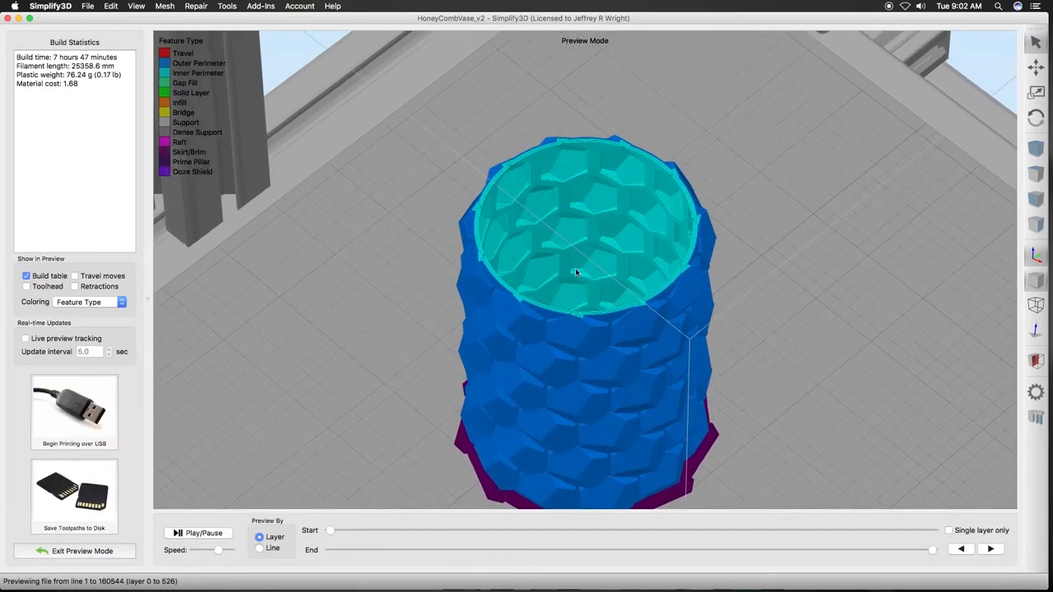
mouse_move(469, 237)
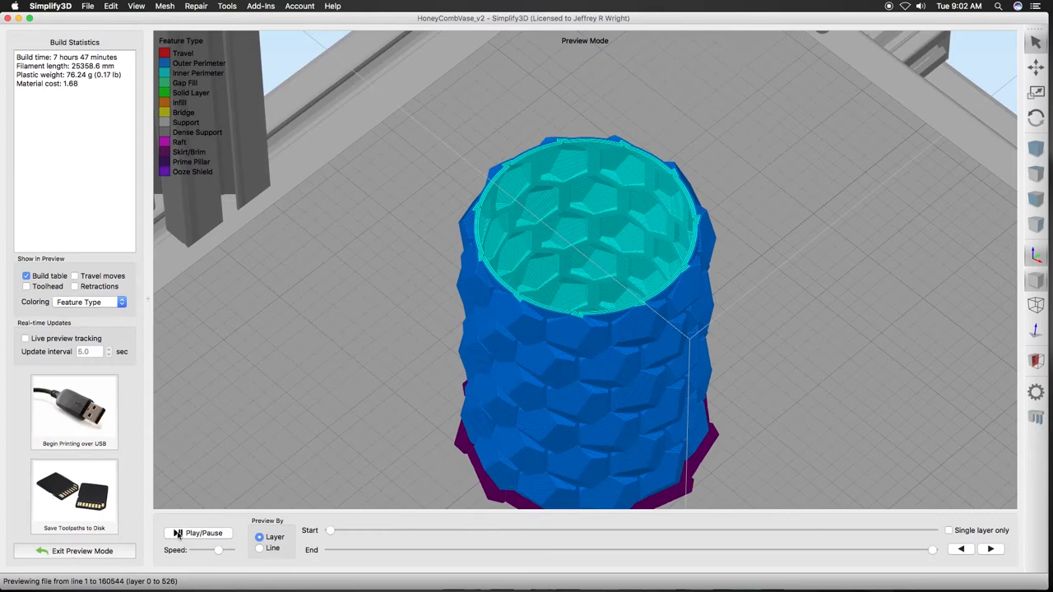
left_click(203, 533)
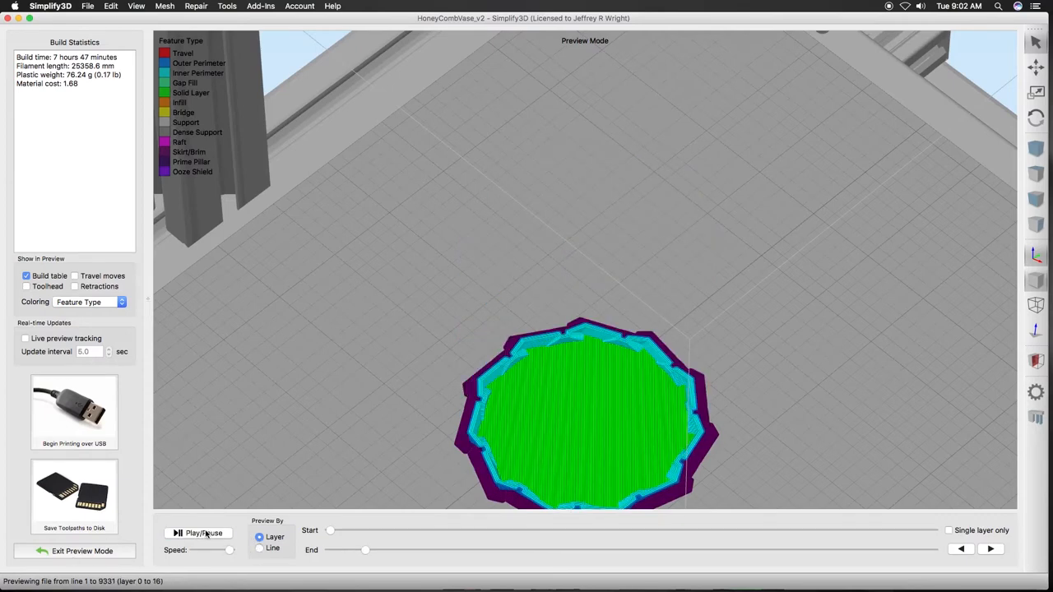
left_click_drag(367, 549, 467, 550)
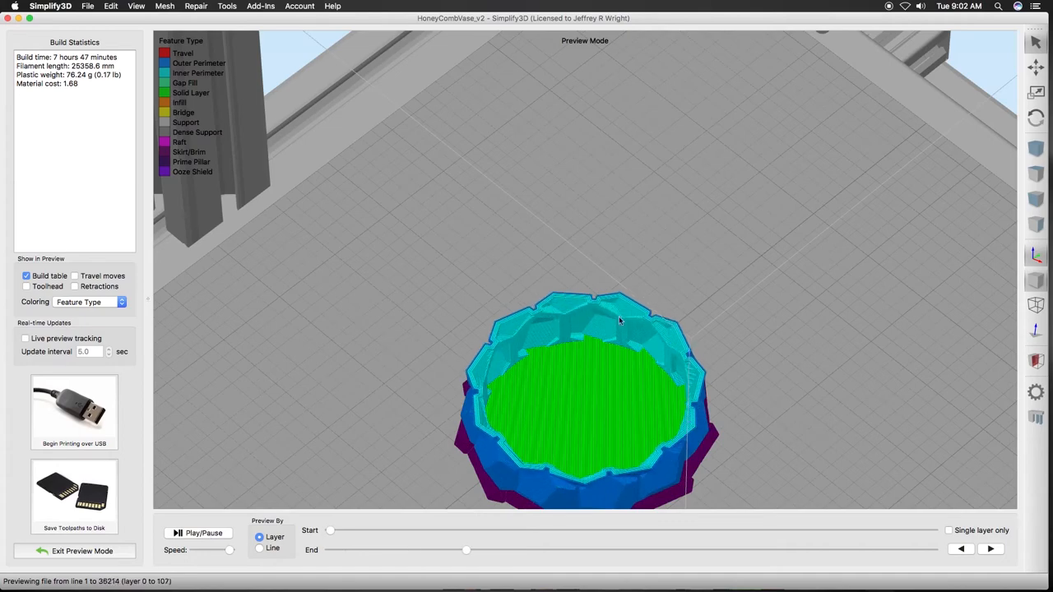
left_click_drag(467, 550, 526, 550)
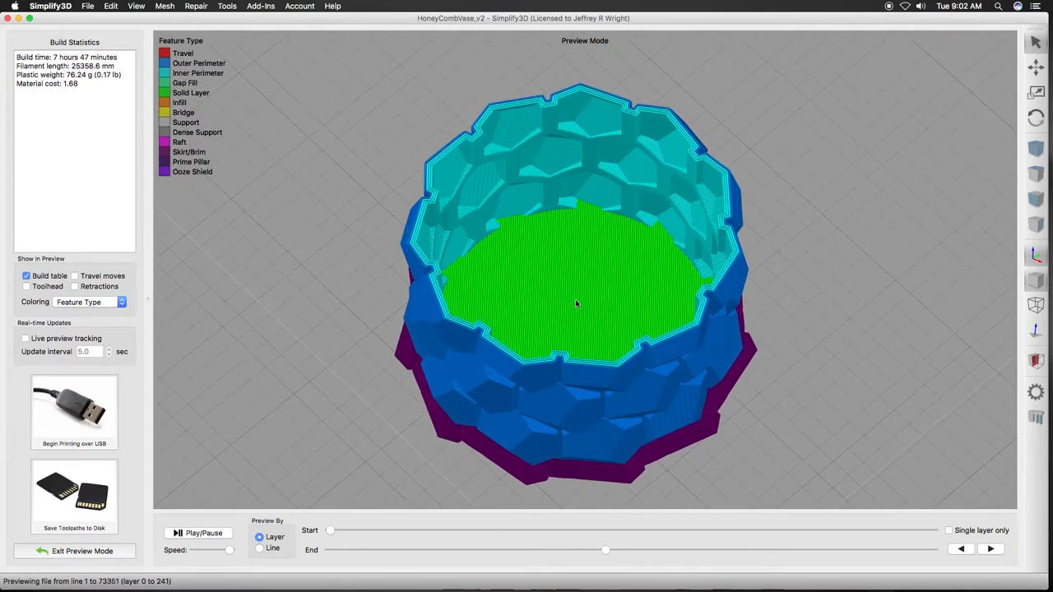
left_click_drag(606, 550, 663, 550)
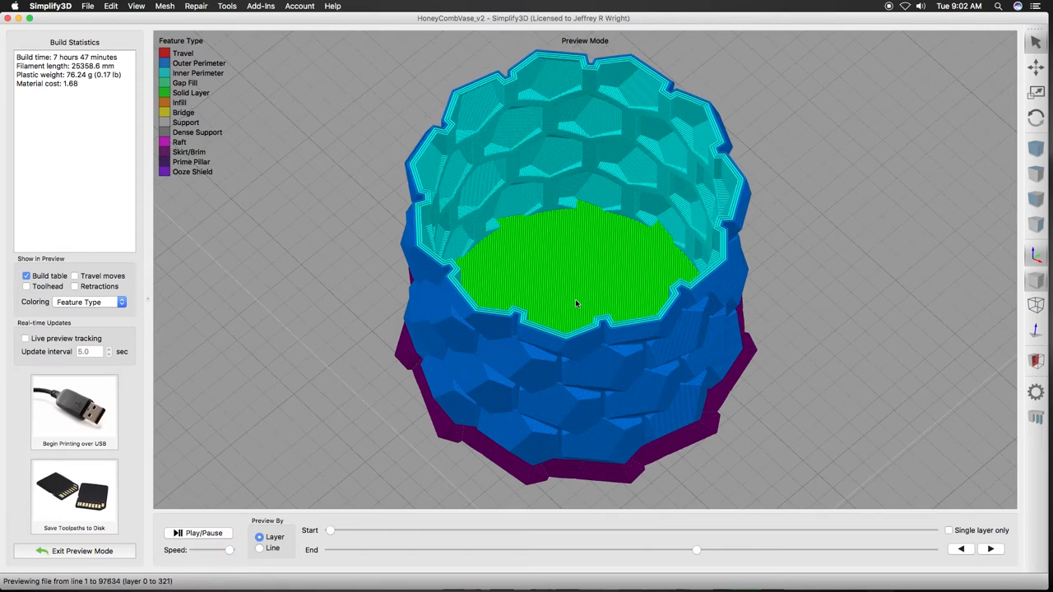
left_click_drag(696, 550, 746, 550)
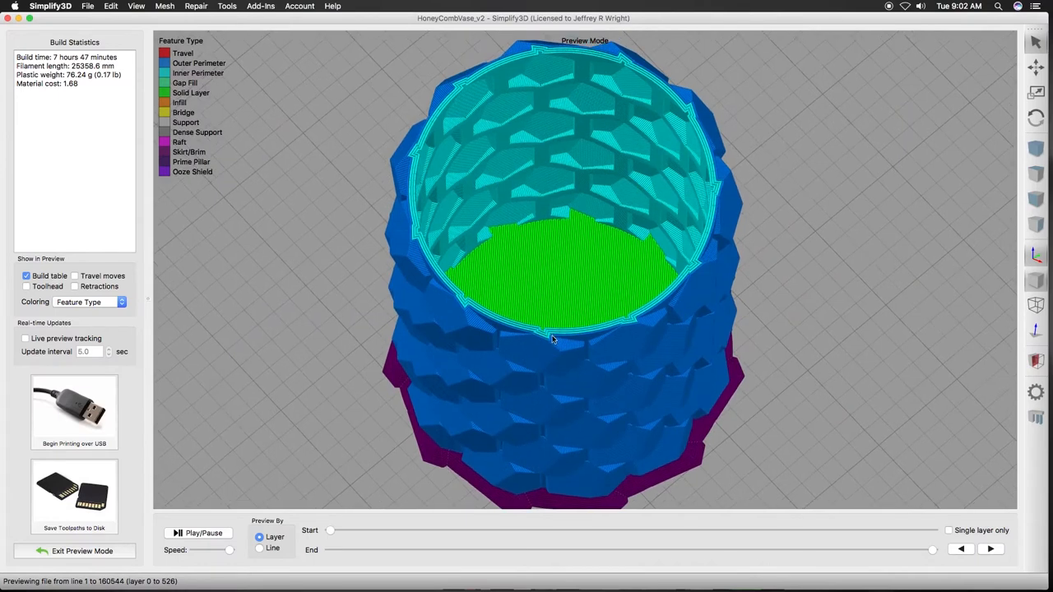
mouse_move(566, 358)
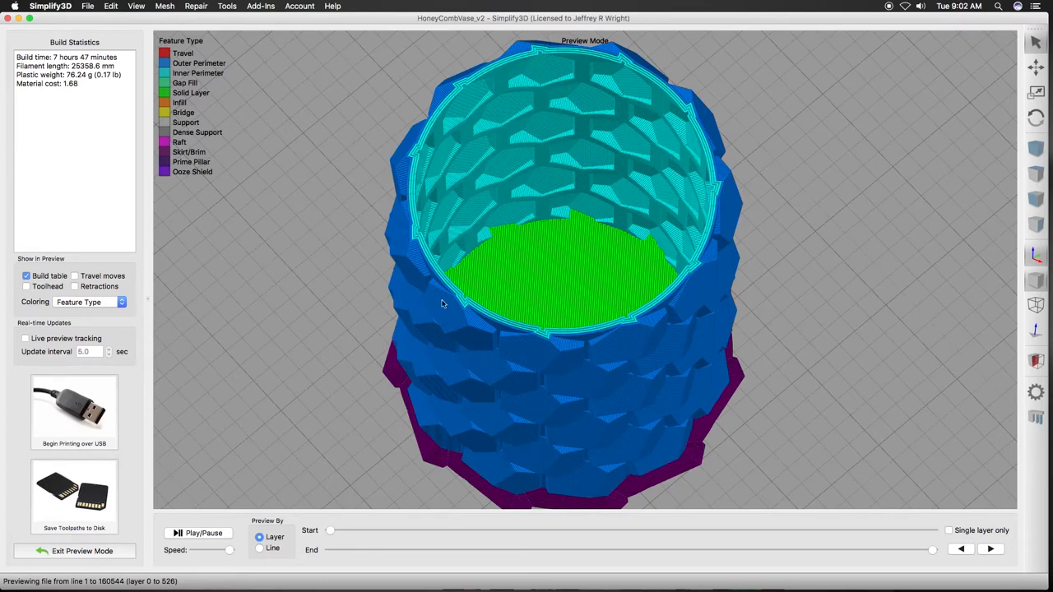
mouse_move(505, 310)
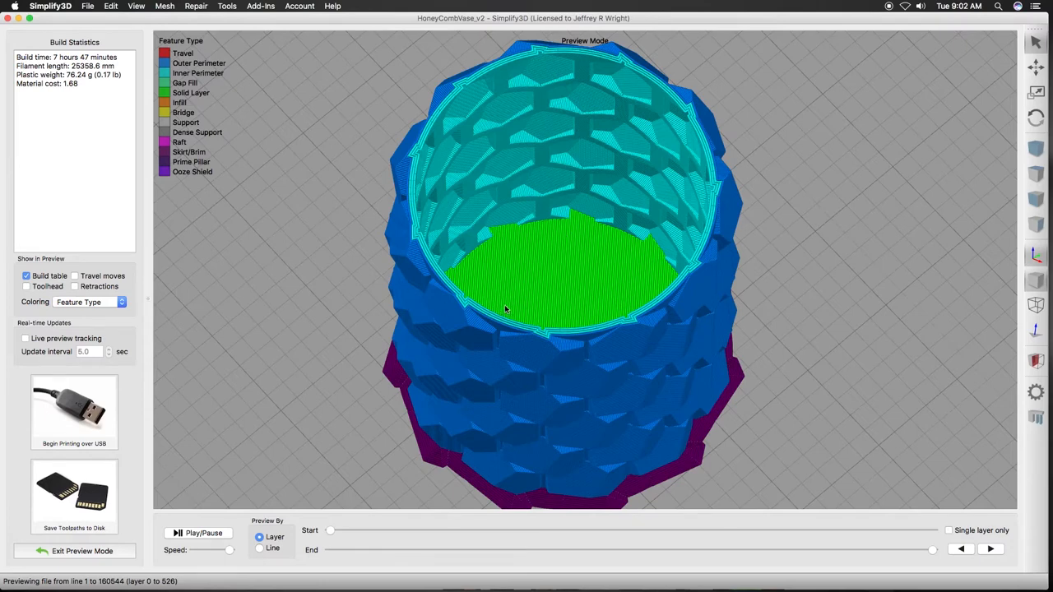